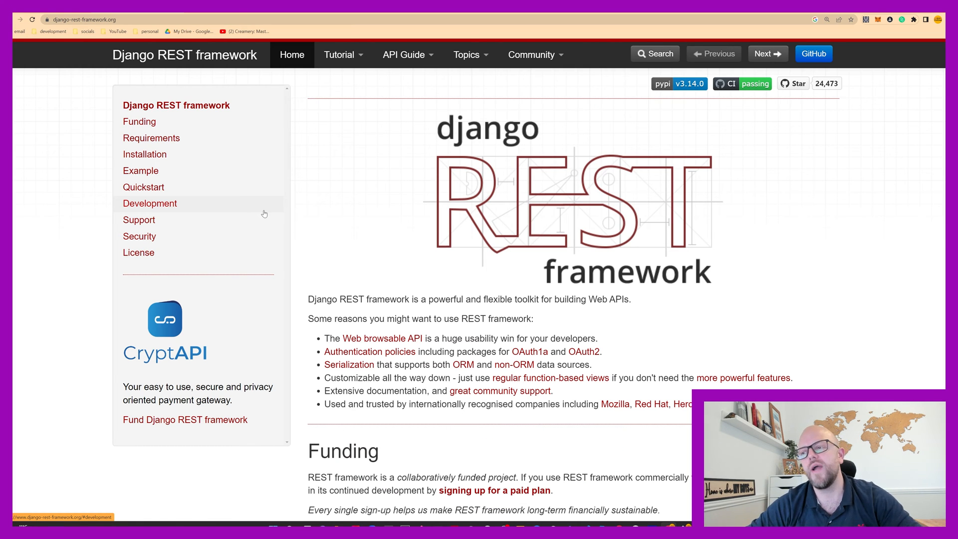
{"action": "mouse_move", "coordinate": [142, 186]}
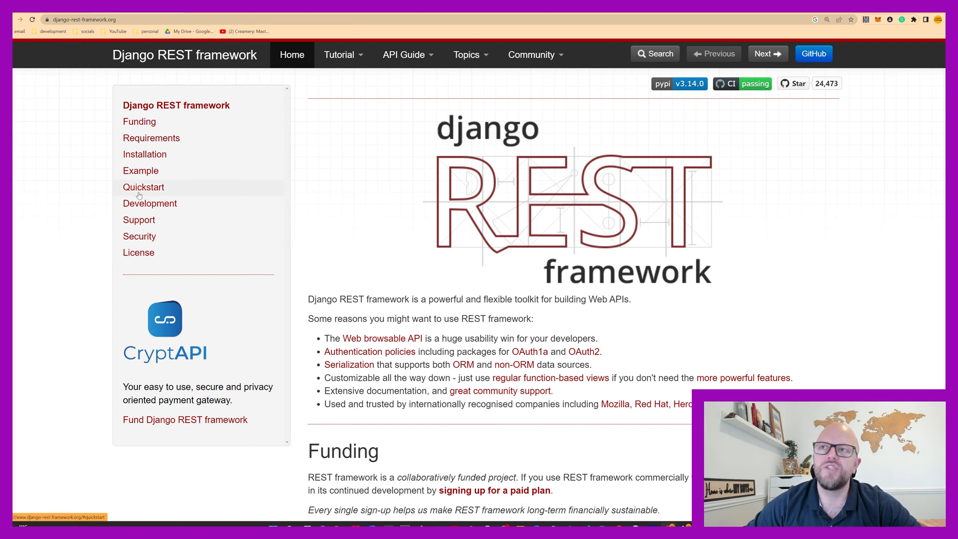
{"action": "mouse_move", "coordinate": [347, 238]}
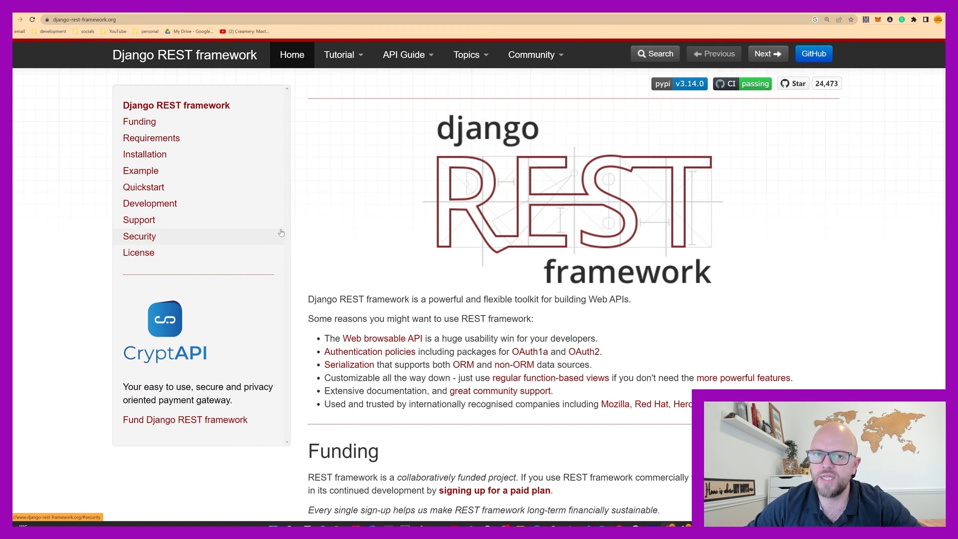
{"action": "mouse_move", "coordinate": [308, 256]}
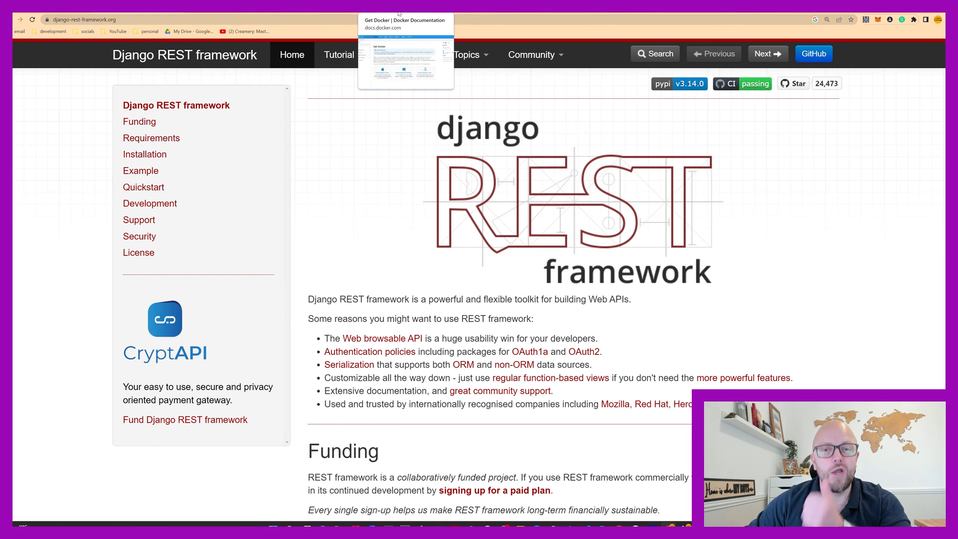
Visit the Get Docker page, then curl.se and httpie.io, ending on the drf_course repository
{"action": "left_click", "coordinate": [405, 20]}
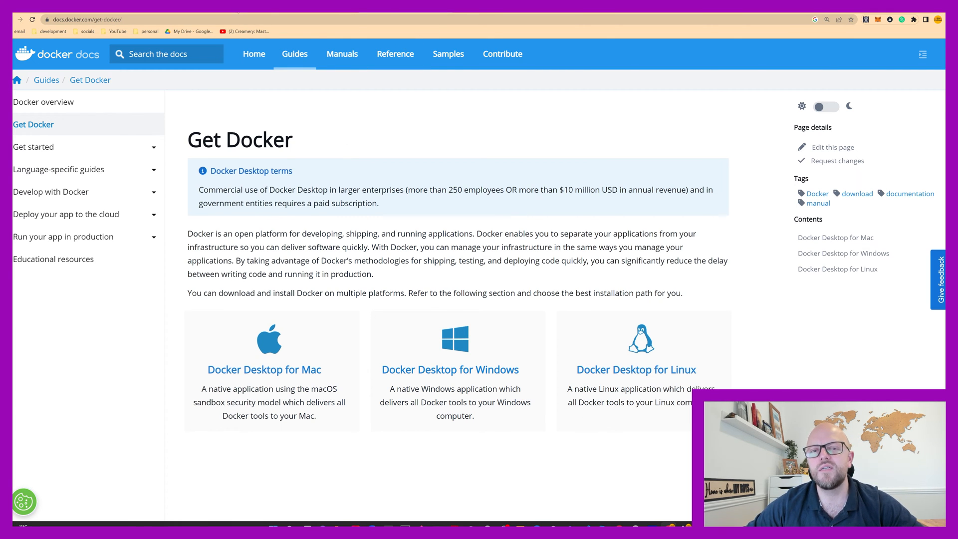
{"action": "type", "text": "curl.se"}
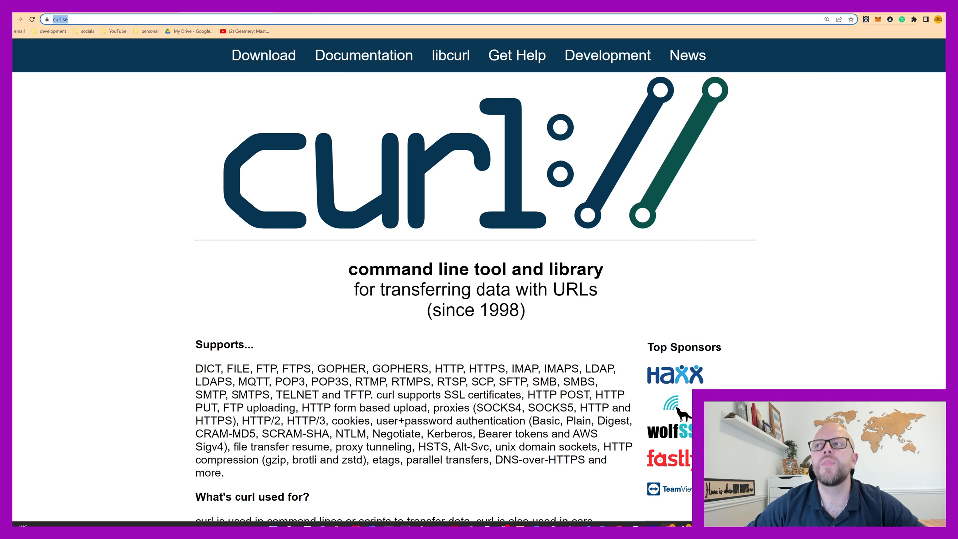
{"action": "type", "text": "httpie.io"}
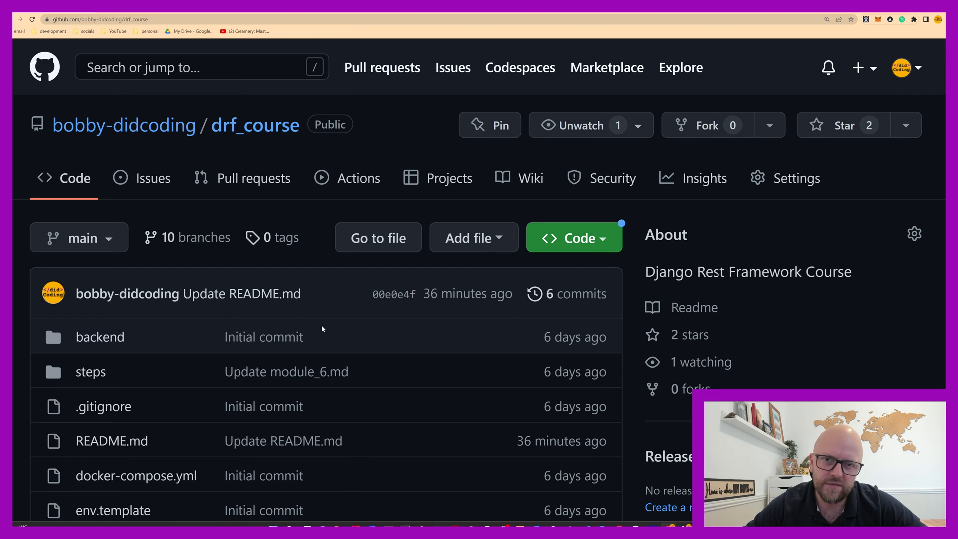
{"action": "mouse_move", "coordinate": [358, 339]}
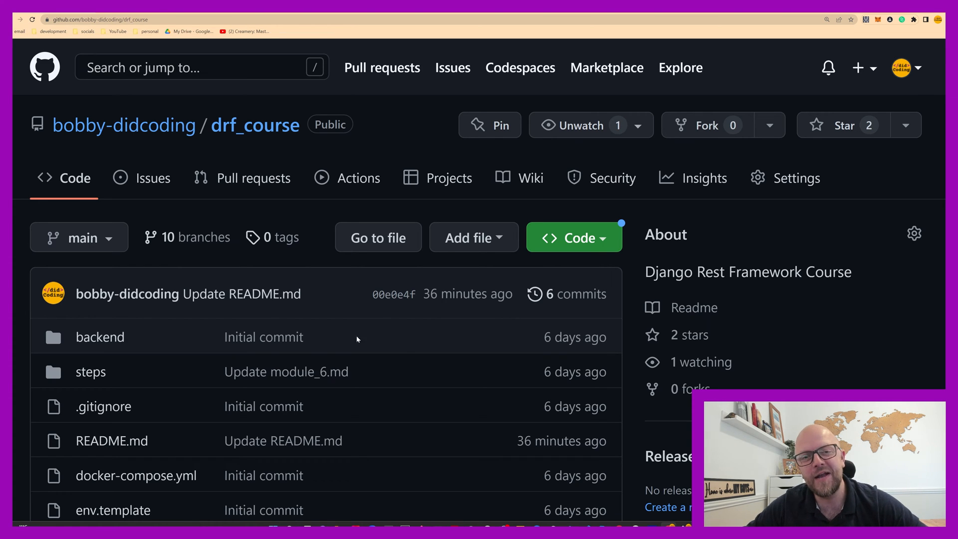
{"action": "left_click", "coordinate": [573, 237]}
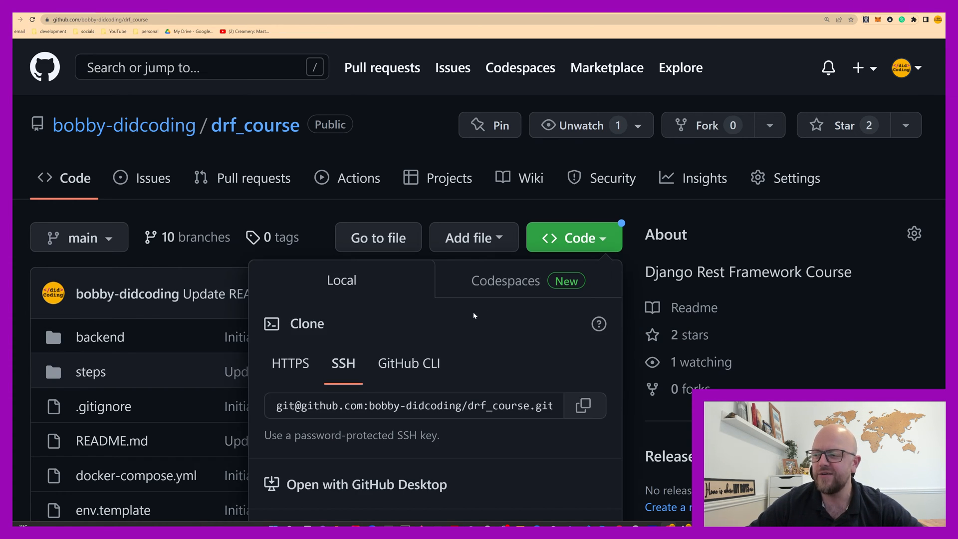
{"action": "scroll", "scroll_direction": "down", "scroll_amount": 3}
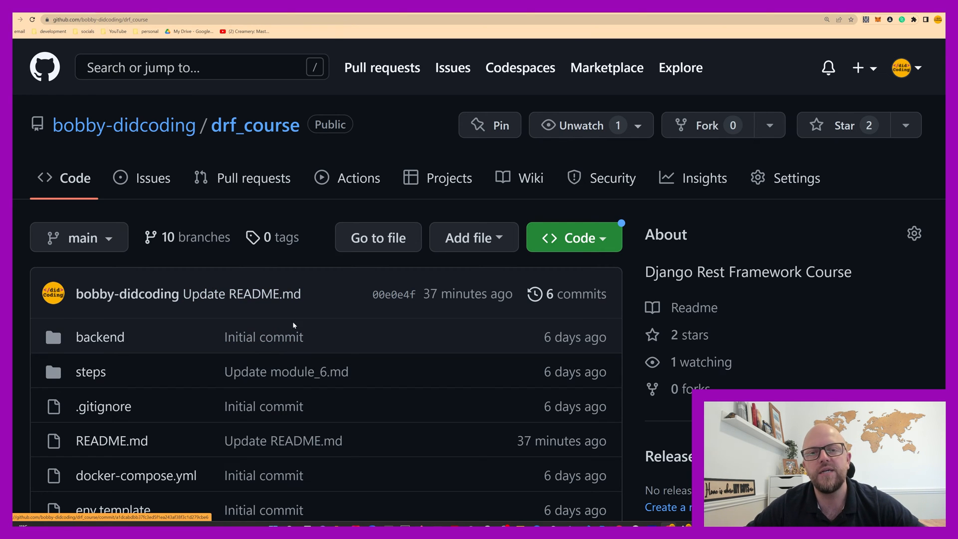
{"action": "mouse_move", "coordinate": [344, 312]}
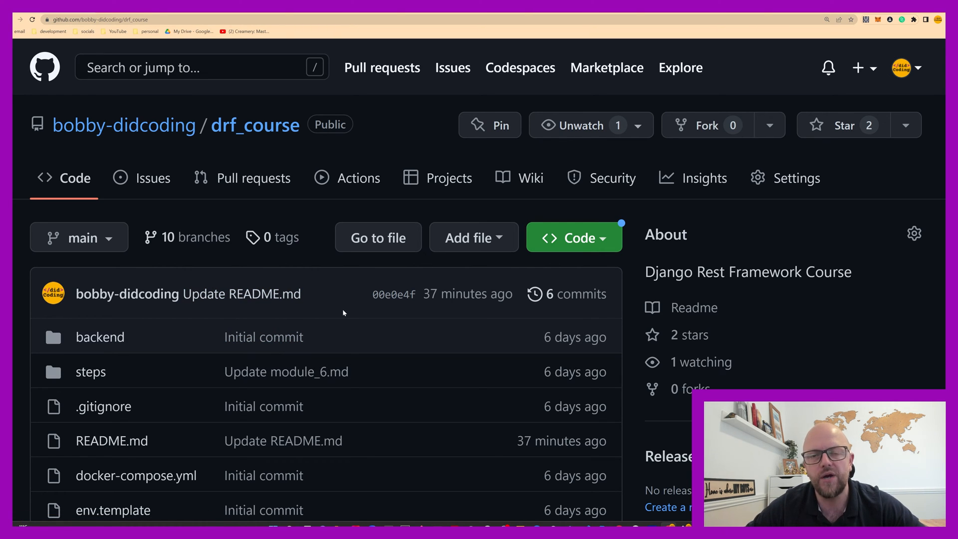
{"action": "mouse_move", "coordinate": [357, 309]}
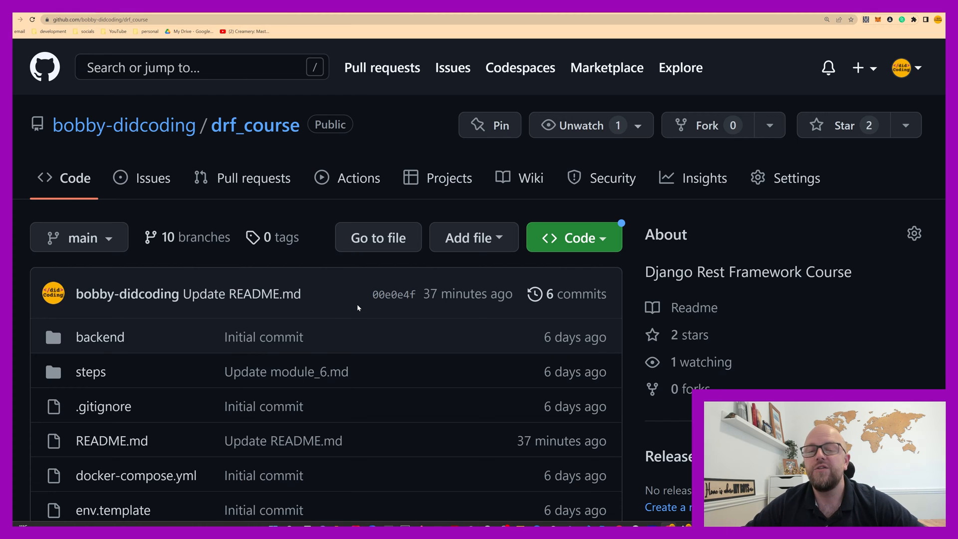
{"action": "mouse_move", "coordinate": [294, 327]}
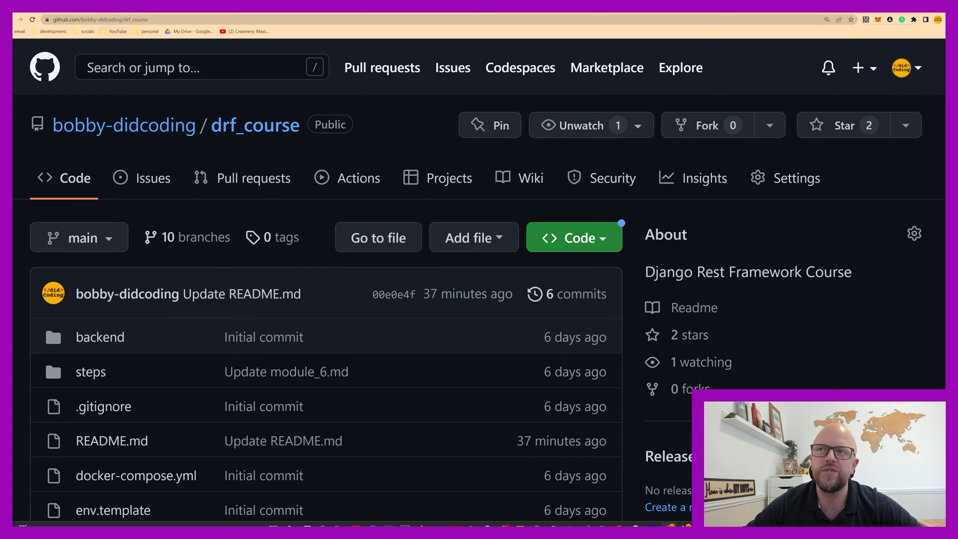
{"action": "mouse_move", "coordinate": [79, 237]}
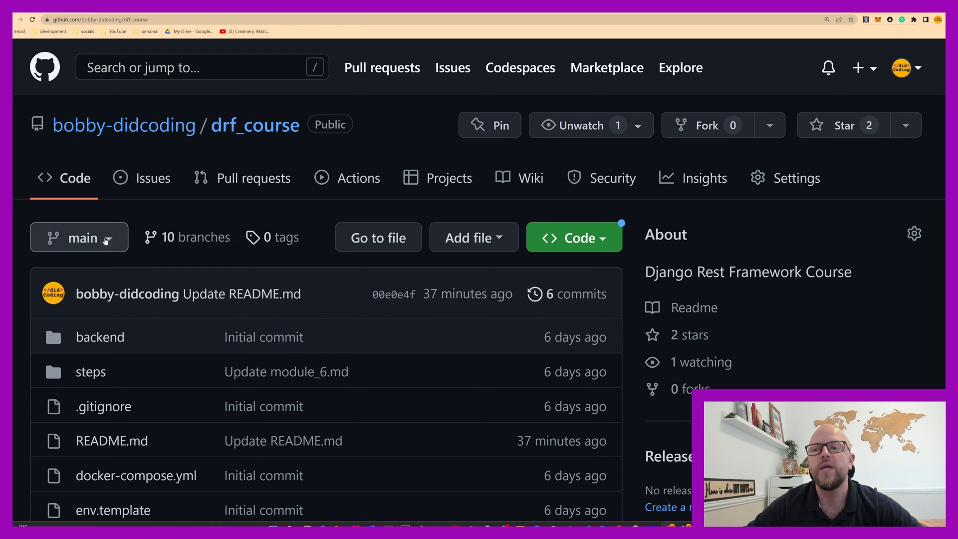
{"action": "left_click", "coordinate": [78, 238]}
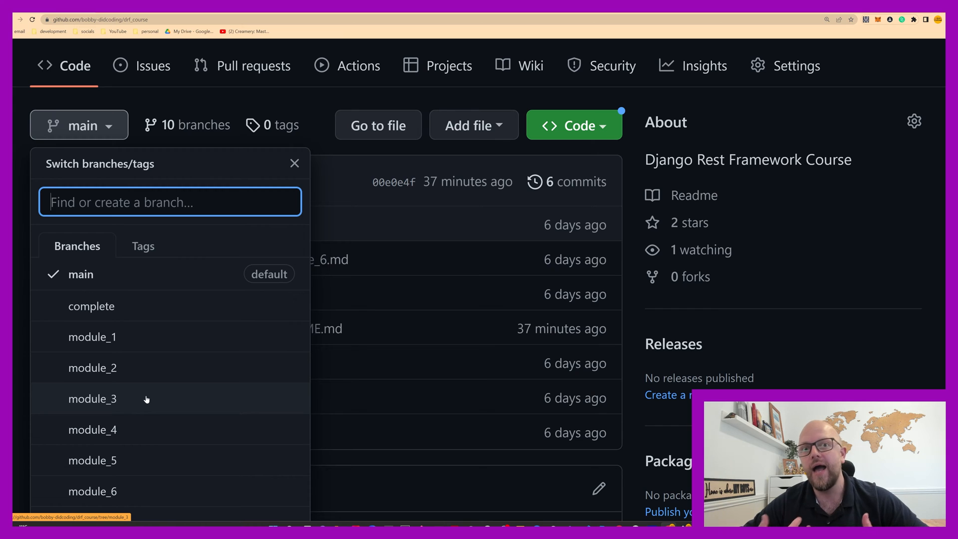
{"action": "mouse_move", "coordinate": [149, 307]}
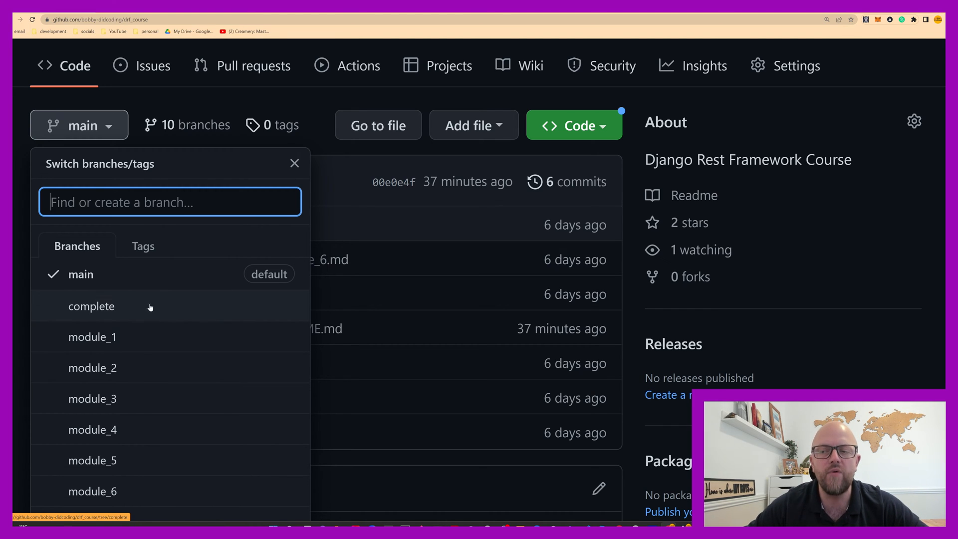
{"action": "mouse_move", "coordinate": [114, 303]}
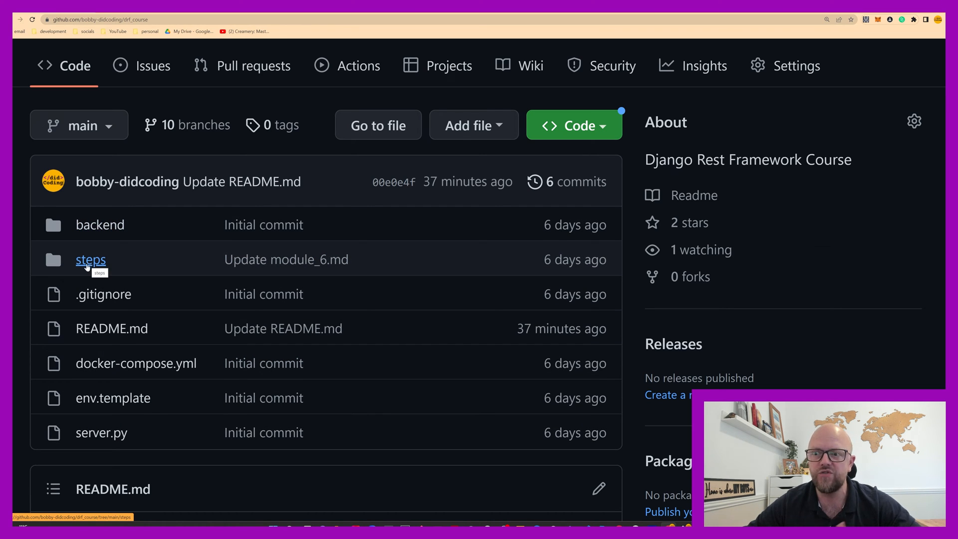
{"action": "mouse_move", "coordinate": [264, 398]}
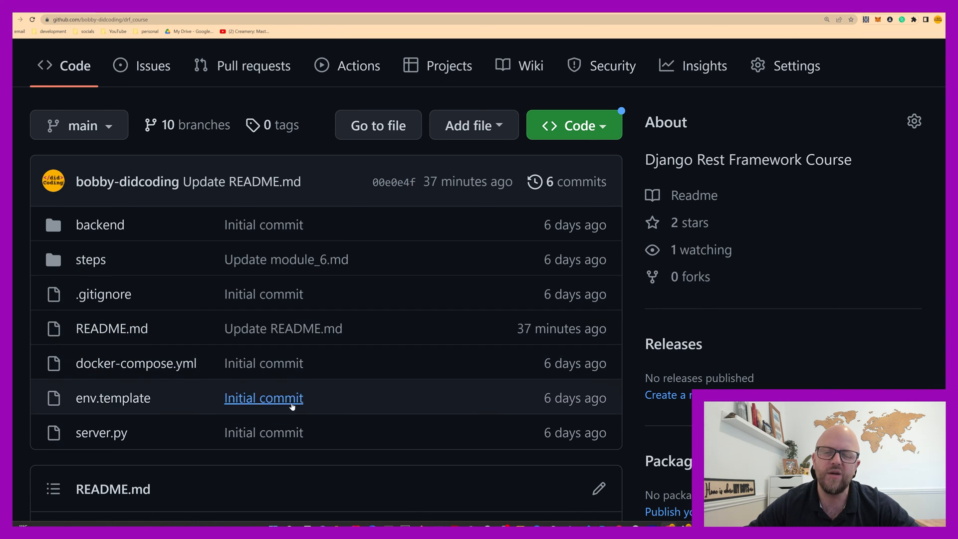
Scroll the drf_course README down to Getting started with the SSH, GitHub CLI and HTTPS clone commands for module_1
{"action": "scroll", "scroll_direction": "down", "scroll_amount": 3}
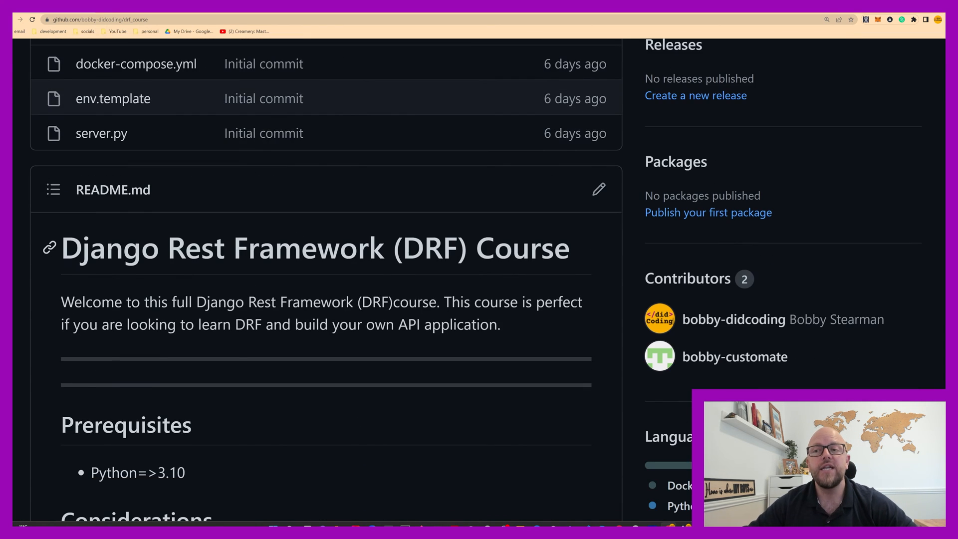
{"action": "scroll", "scroll_direction": "down", "scroll_amount": 3}
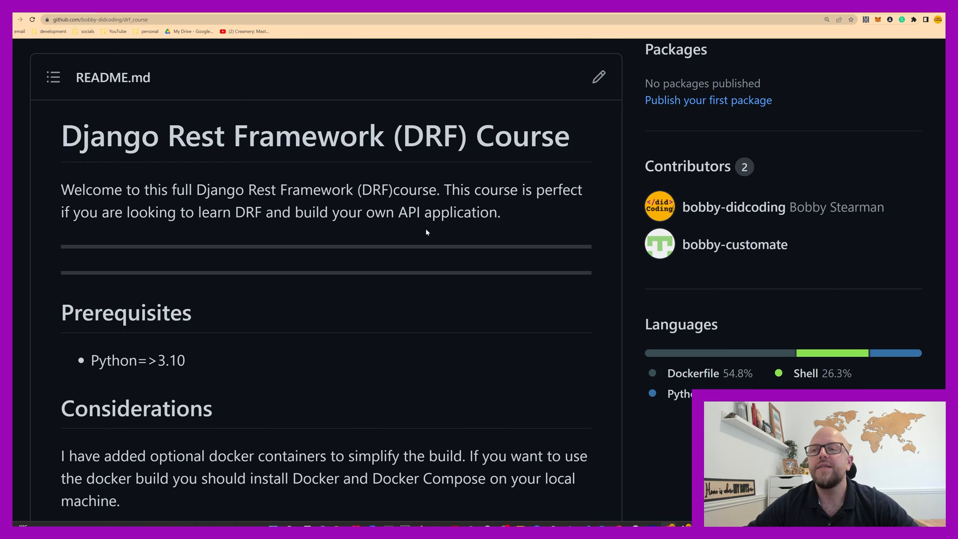
{"action": "mouse_move", "coordinate": [127, 245]}
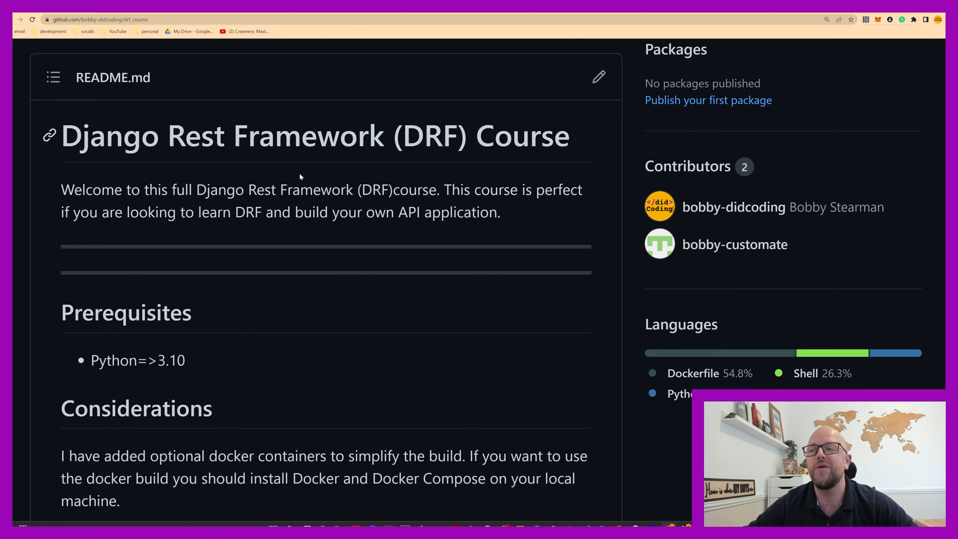
{"action": "mouse_move", "coordinate": [302, 312]}
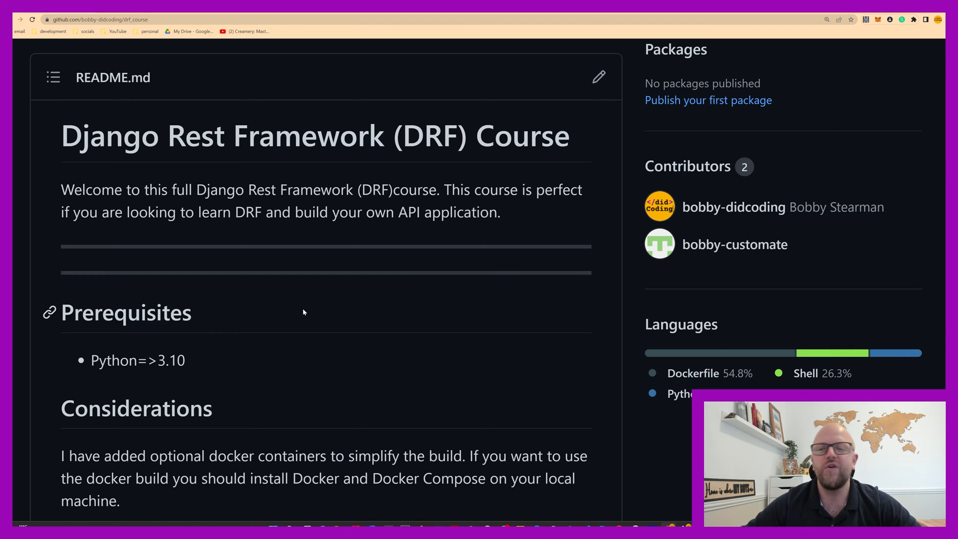
{"action": "scroll", "scroll_direction": "down", "scroll_amount": 3}
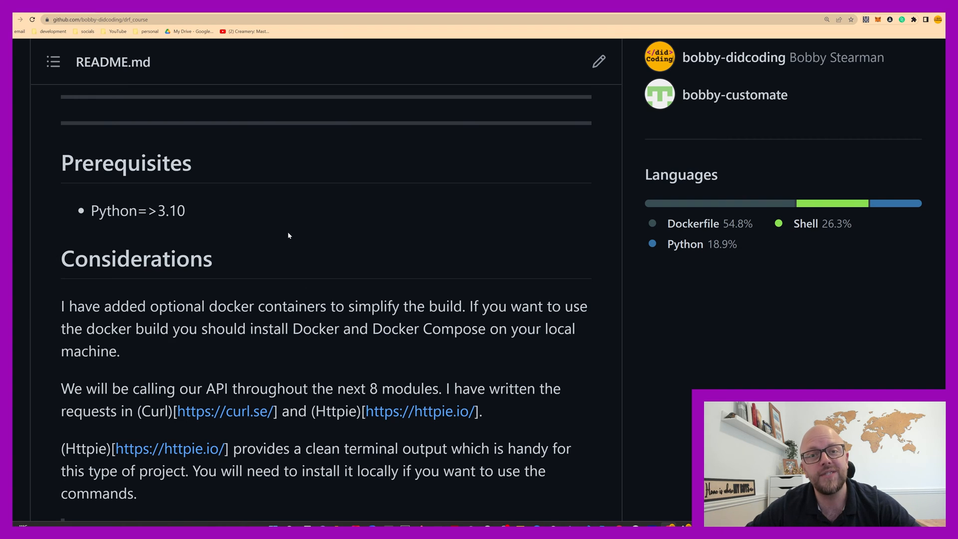
{"action": "mouse_move", "coordinate": [288, 217]}
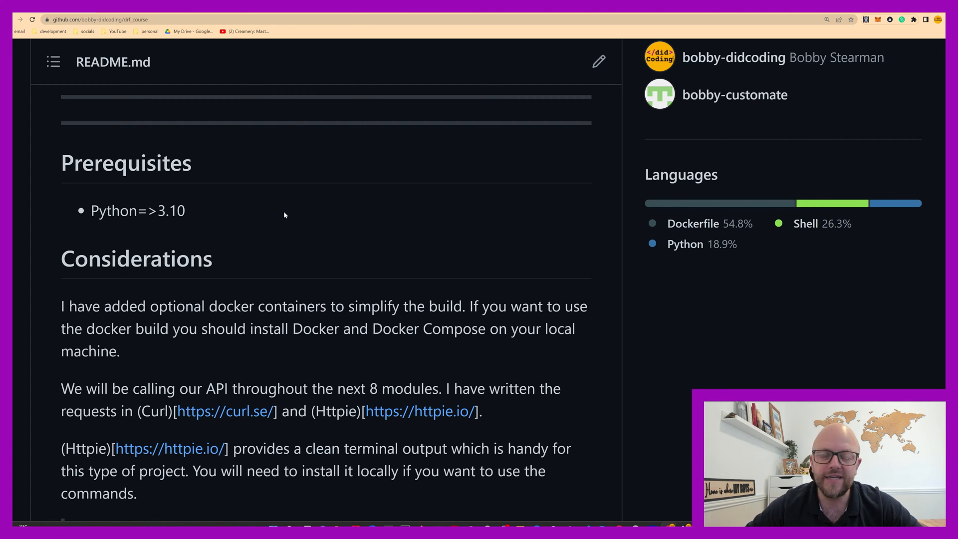
{"action": "mouse_move", "coordinate": [306, 261]}
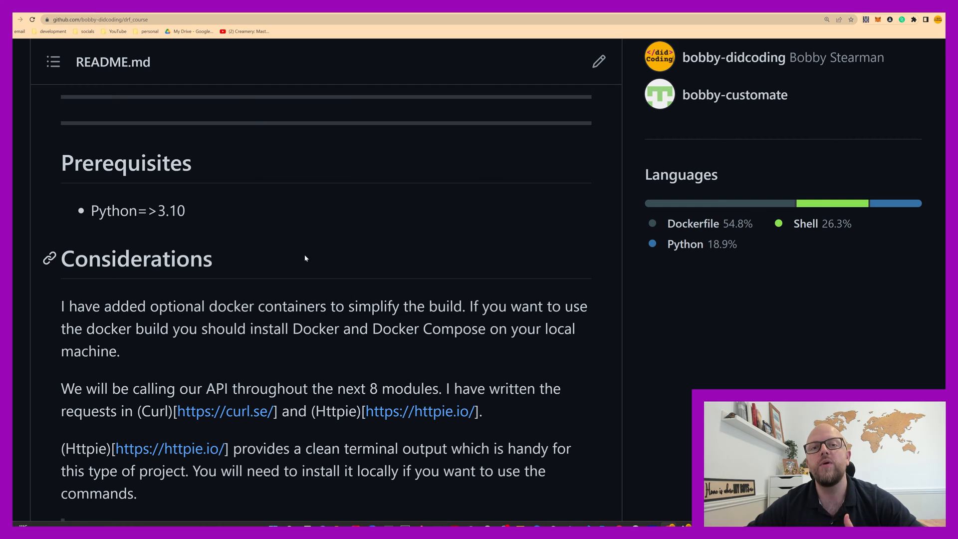
{"action": "scroll", "scroll_direction": "down", "scroll_amount": 3}
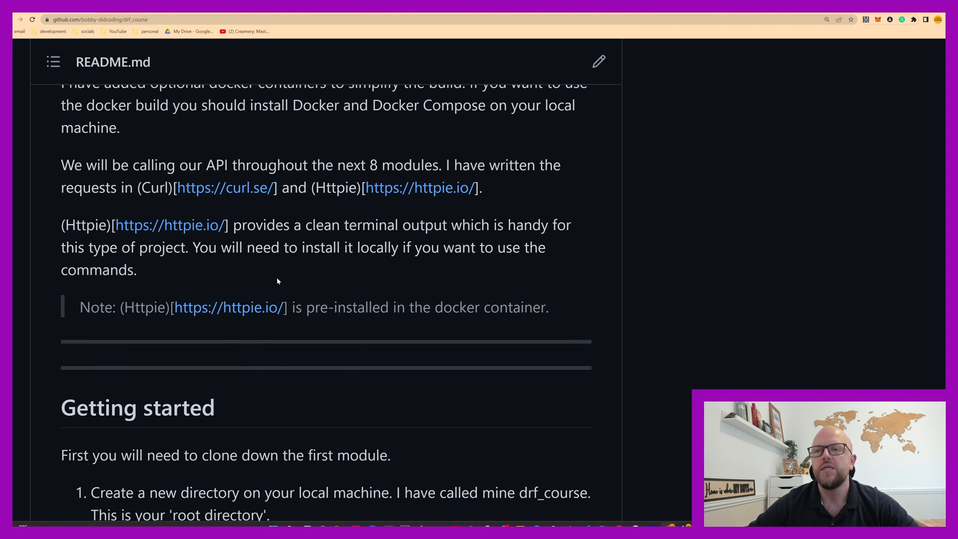
{"action": "scroll", "scroll_direction": "up", "scroll_amount": 3}
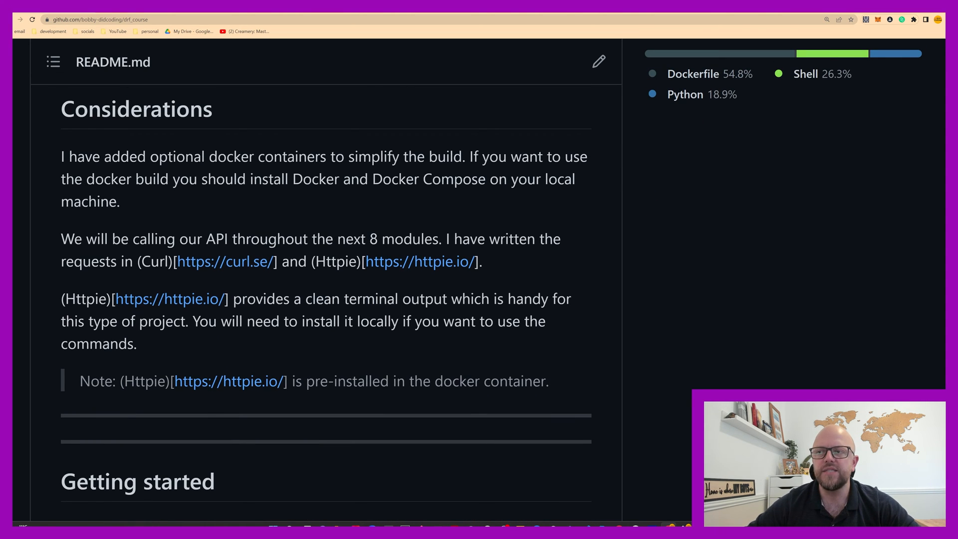
{"action": "mouse_move", "coordinate": [275, 215]}
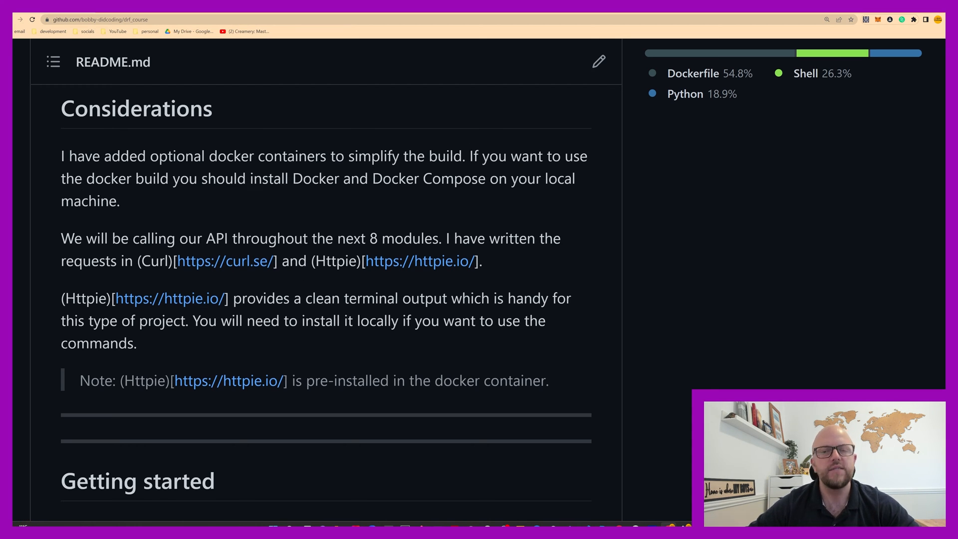
{"action": "scroll", "scroll_direction": "down", "scroll_amount": 3}
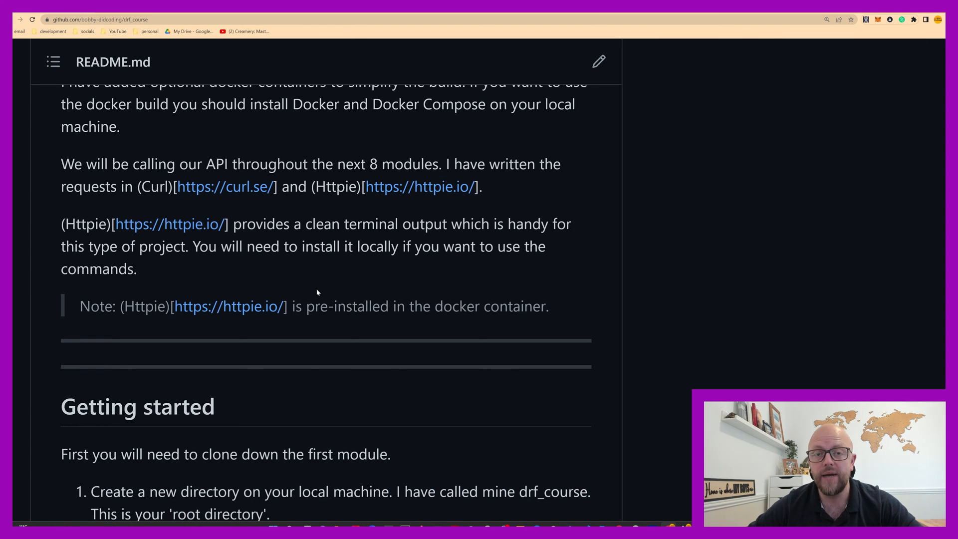
{"action": "scroll", "scroll_direction": "down", "scroll_amount": 3}
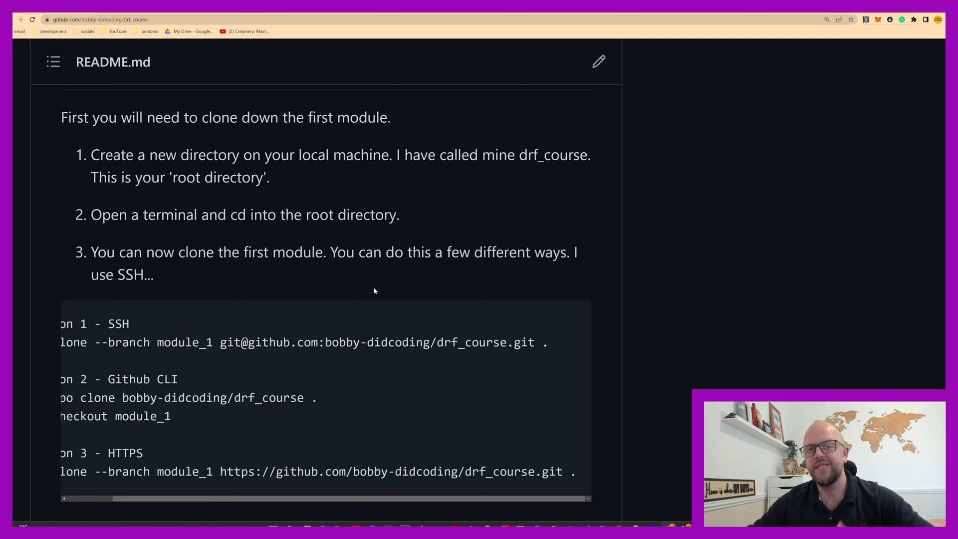
{"action": "mouse_move", "coordinate": [382, 303]}
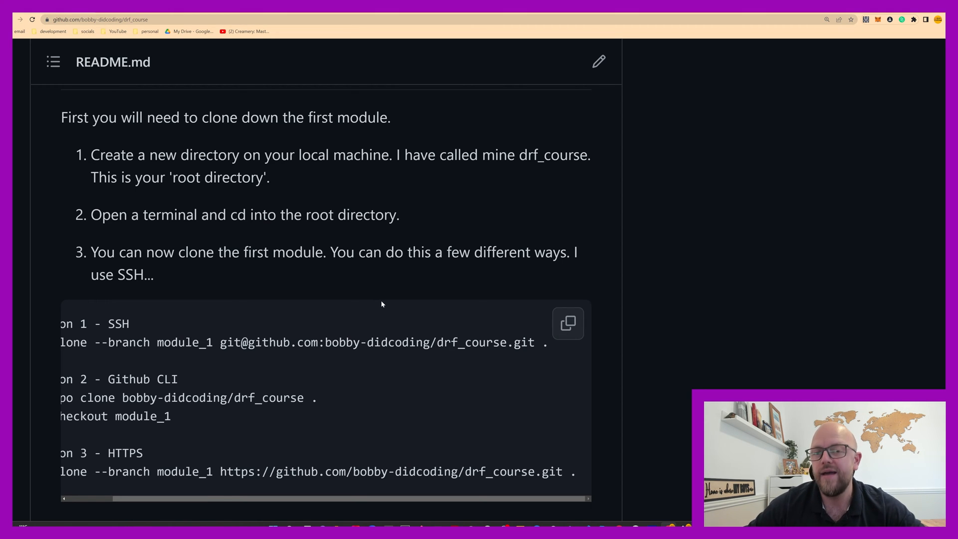
Scroll the README code block sideways to reach and copy the option 1 SSH git clone line
{"action": "scroll", "scroll_direction": "down", "scroll_amount": 3}
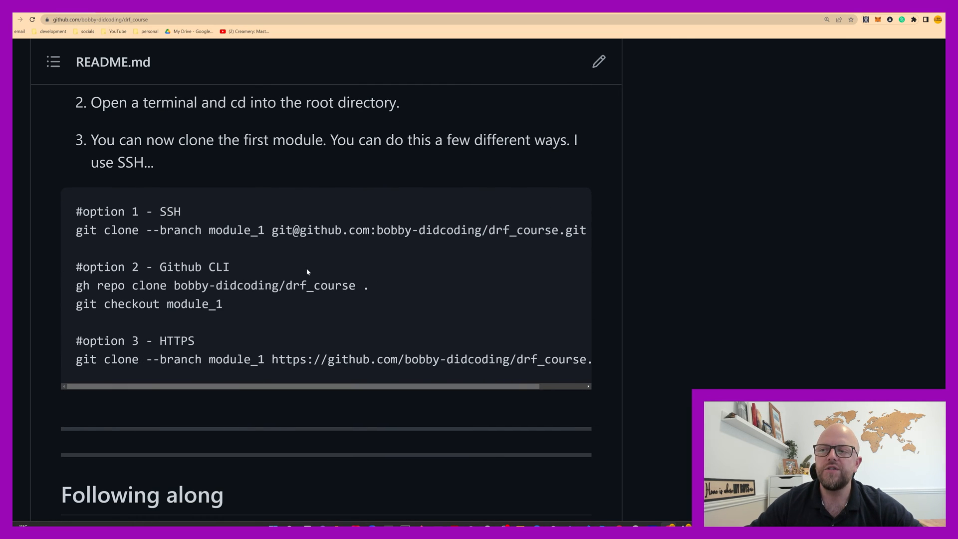
{"action": "mouse_move", "coordinate": [202, 301]}
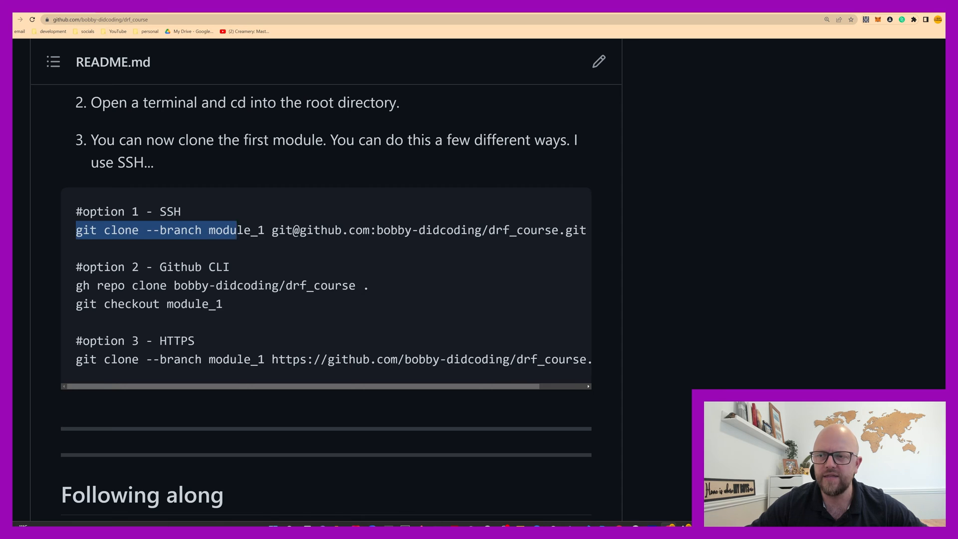
{"action": "scroll", "scroll_direction": "right", "scroll_amount": 3}
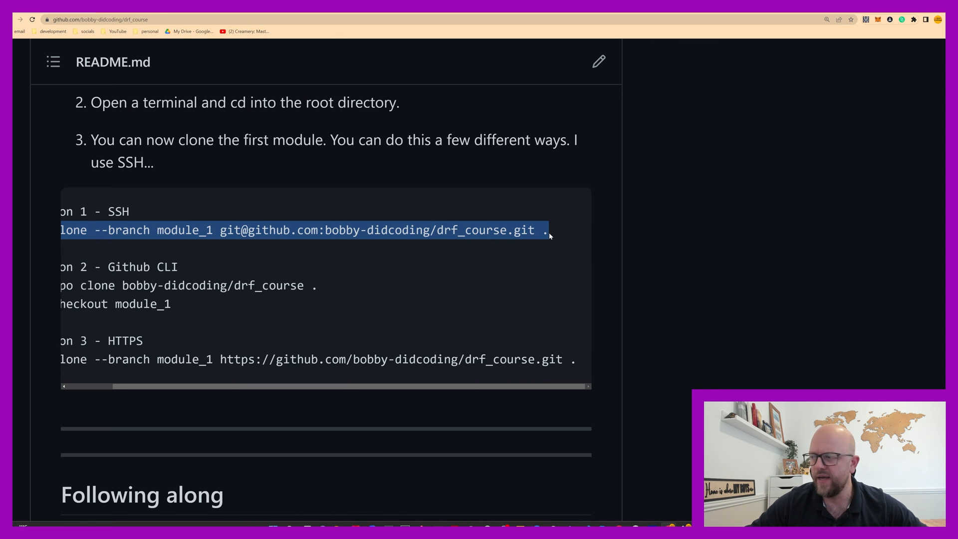
{"action": "mouse_move", "coordinate": [283, 325]}
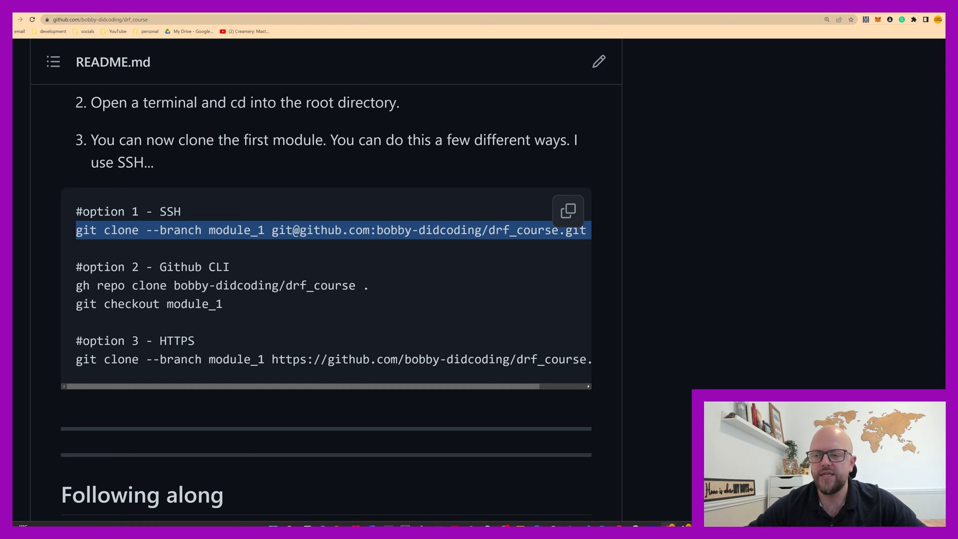
{"action": "scroll", "scroll_direction": "down", "scroll_amount": 3}
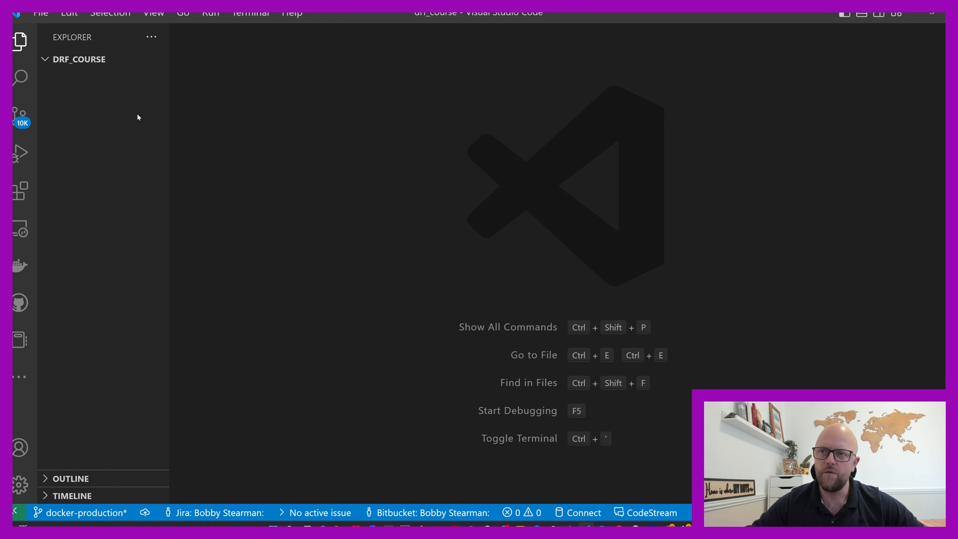
{"action": "mouse_move", "coordinate": [304, 274]}
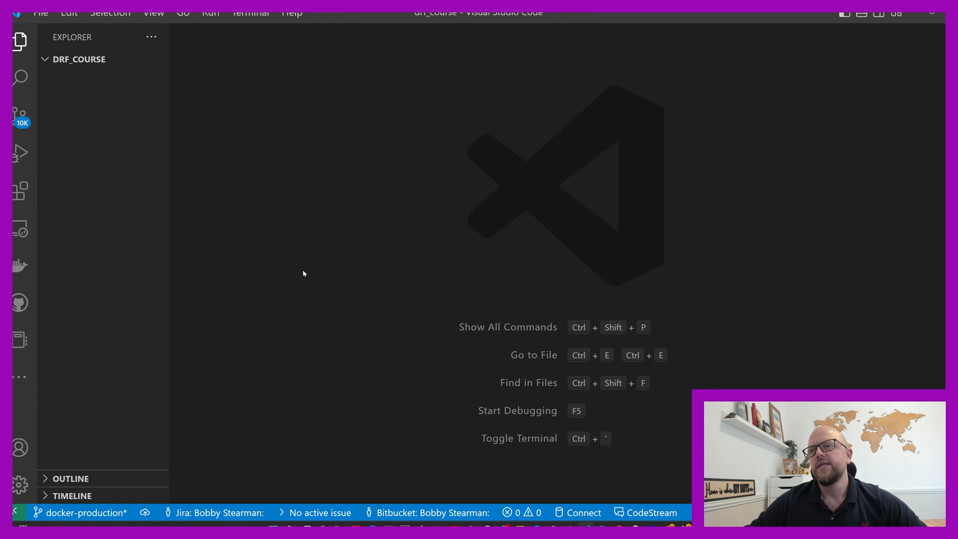
{"action": "left_click", "coordinate": [250, 12]}
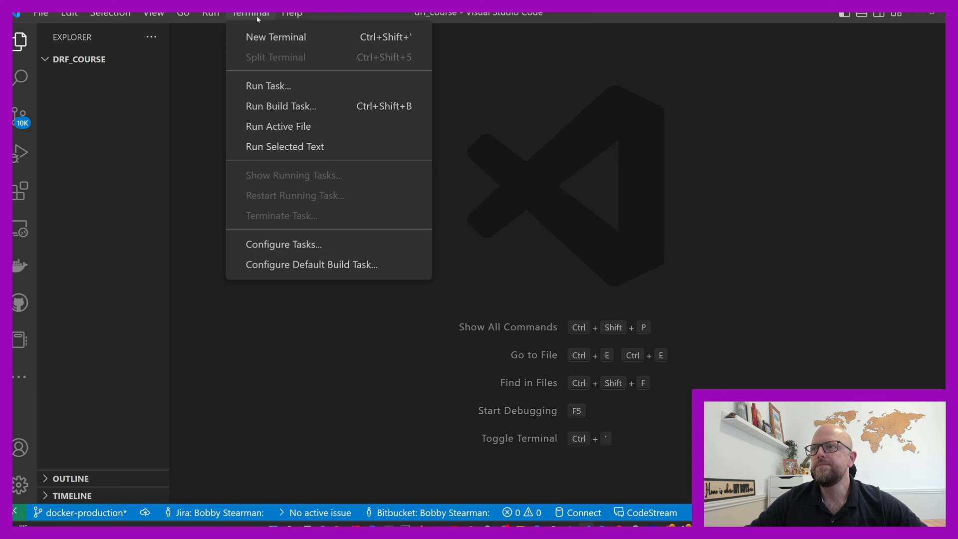
{"action": "left_click", "coordinate": [276, 37]}
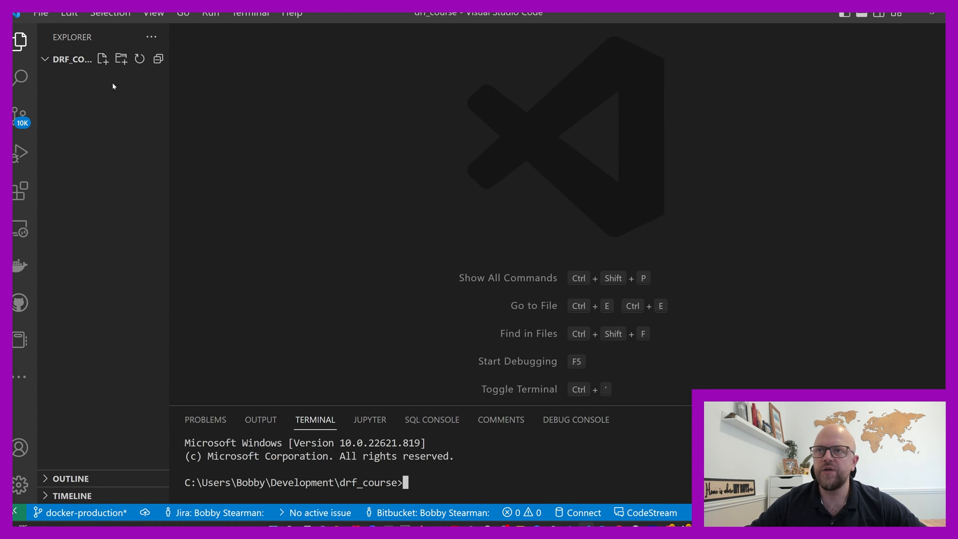
{"action": "mouse_move", "coordinate": [104, 162]}
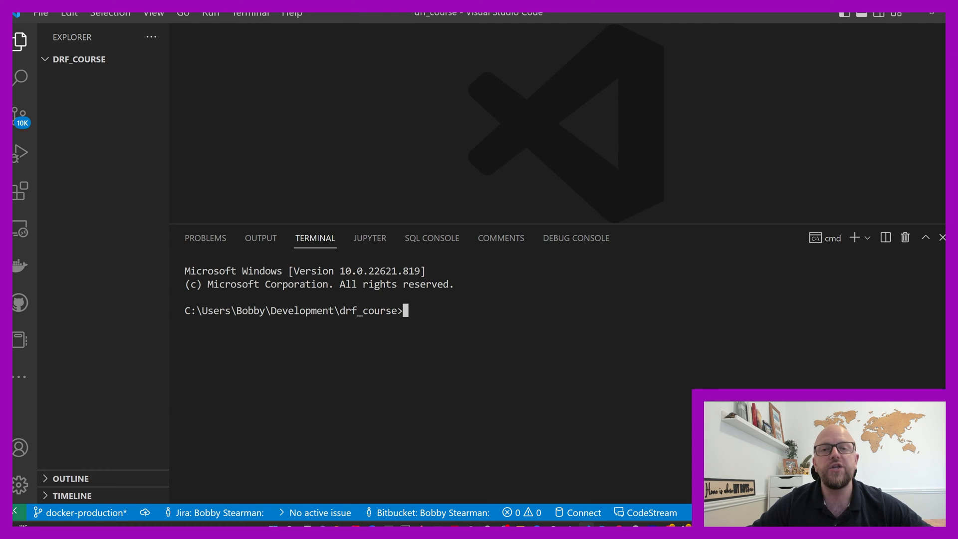
{"action": "type", "text": "git clone --branch module_1 git@github.com:bobby-didcoding/drf_course.git ."}
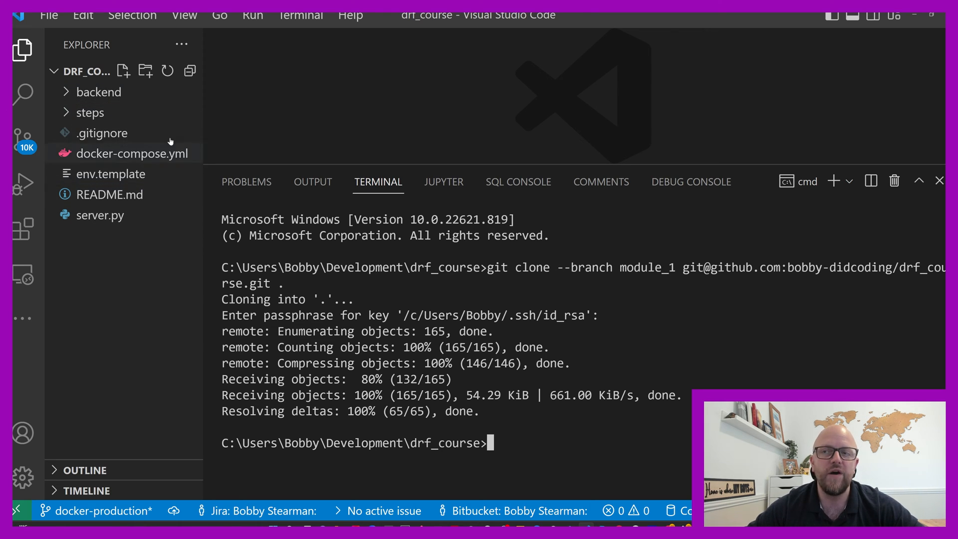
Preview steps/module_1.md and read down to the expected root directory layout, highlighting the static entry
{"action": "left_click", "coordinate": [91, 112]}
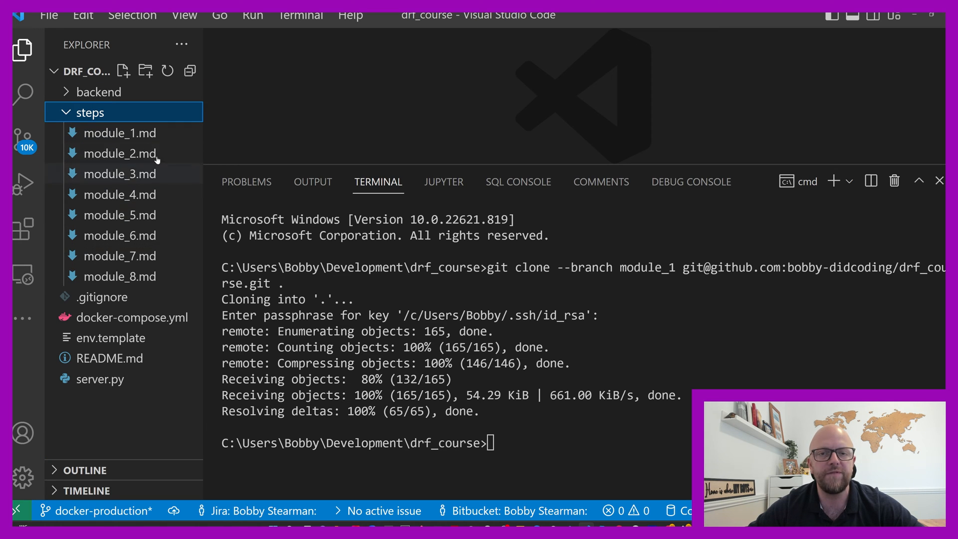
{"action": "mouse_move", "coordinate": [121, 132]}
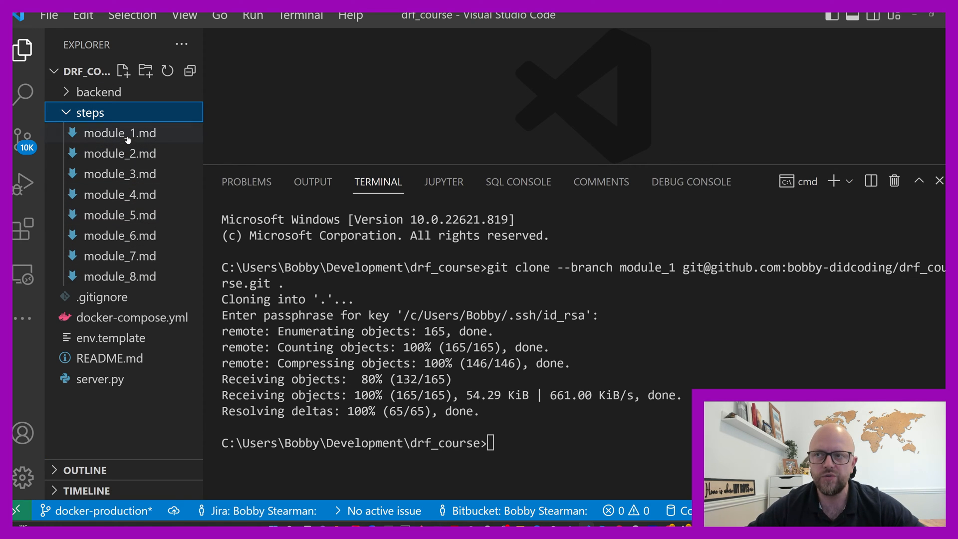
{"action": "left_click", "coordinate": [121, 133]}
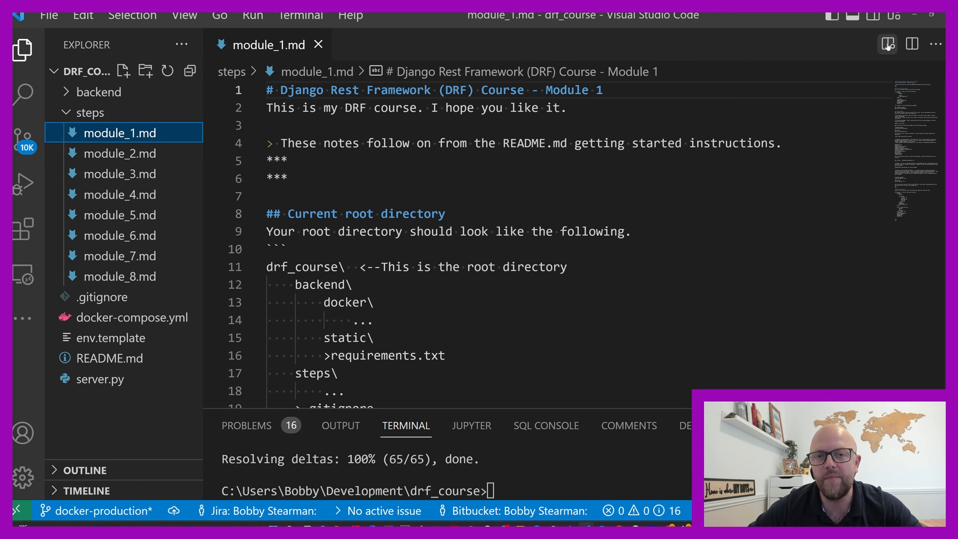
{"action": "left_click", "coordinate": [887, 44]}
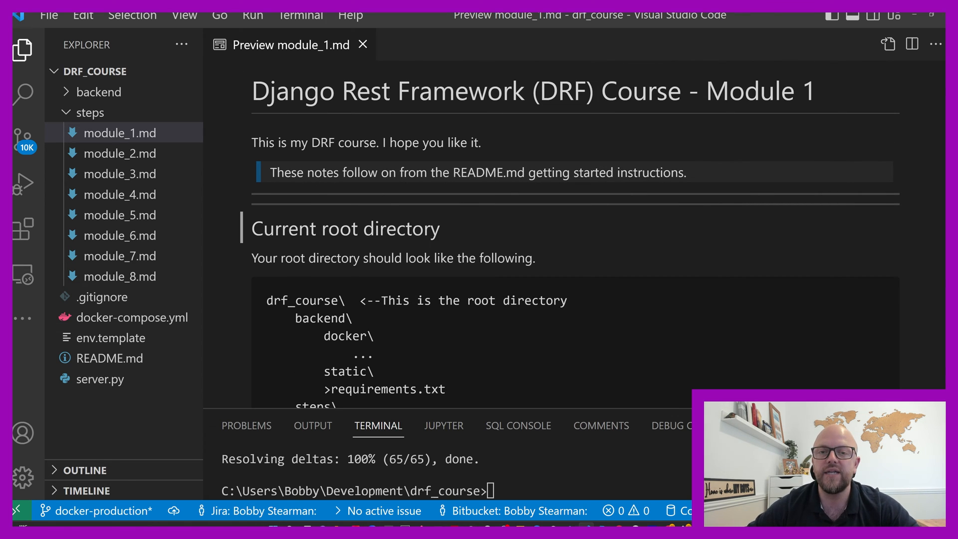
{"action": "mouse_move", "coordinate": [293, 251]}
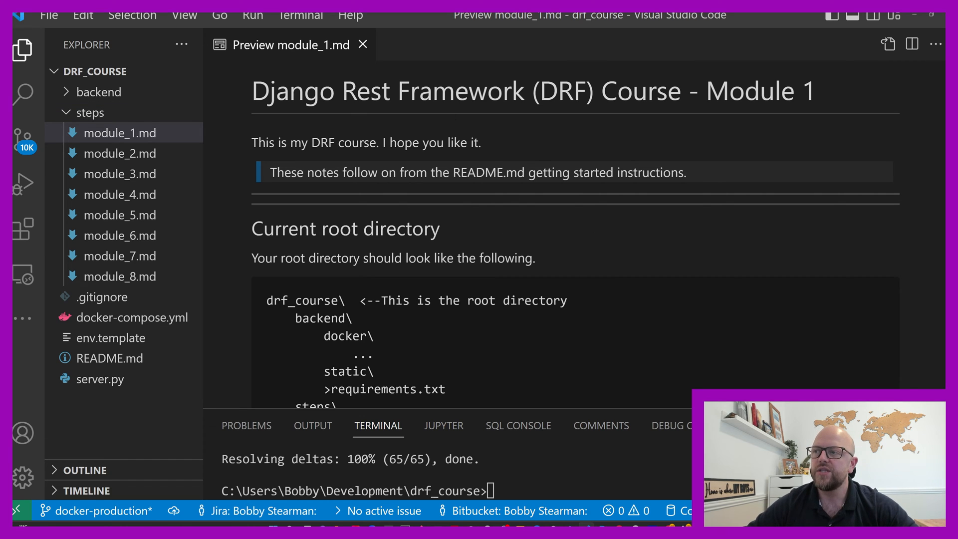
{"action": "mouse_move", "coordinate": [407, 131]}
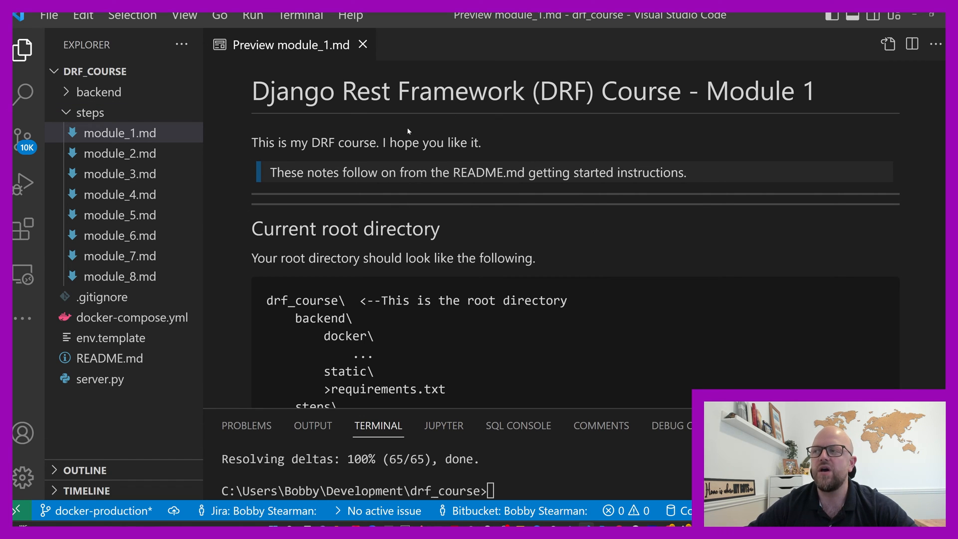
{"action": "mouse_move", "coordinate": [542, 198]}
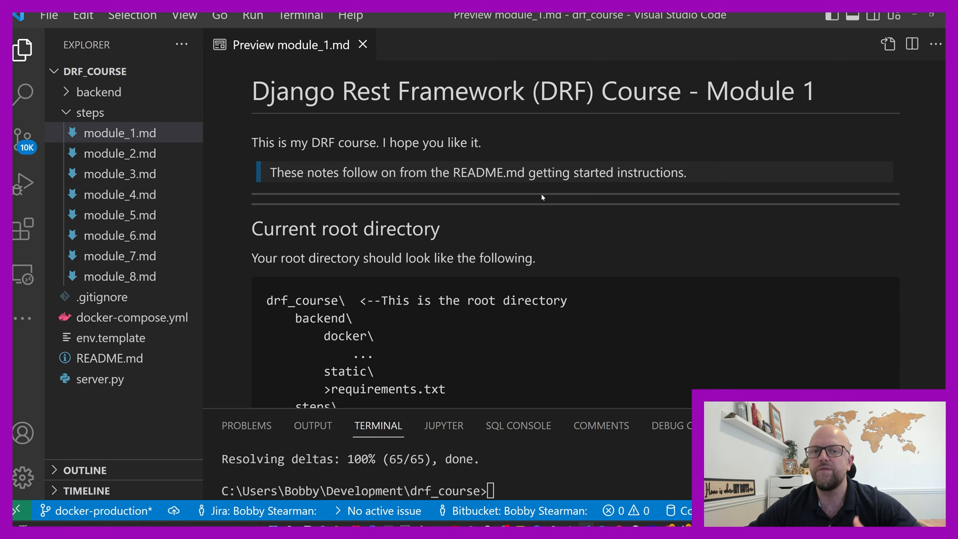
{"action": "scroll", "scroll_direction": "down", "scroll_amount": 3}
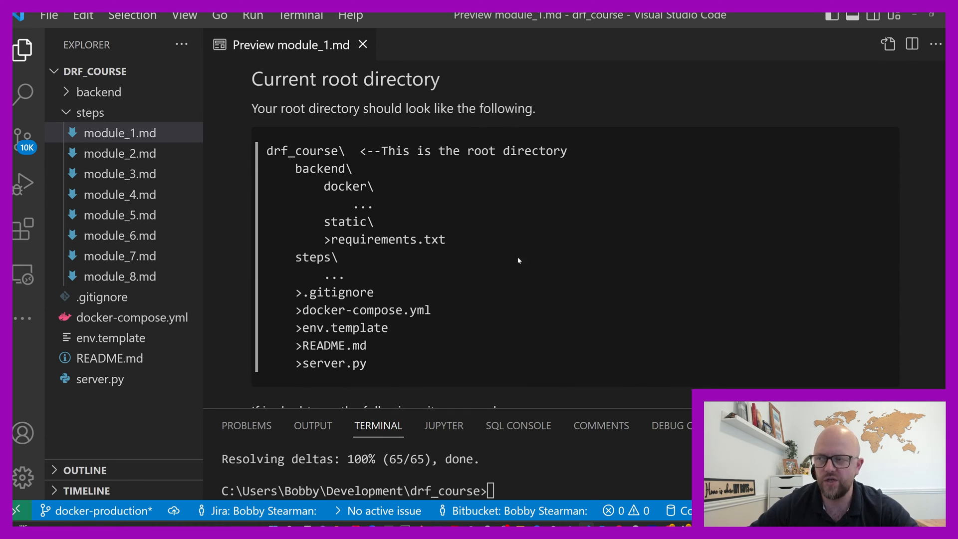
{"action": "mouse_move", "coordinate": [383, 227]}
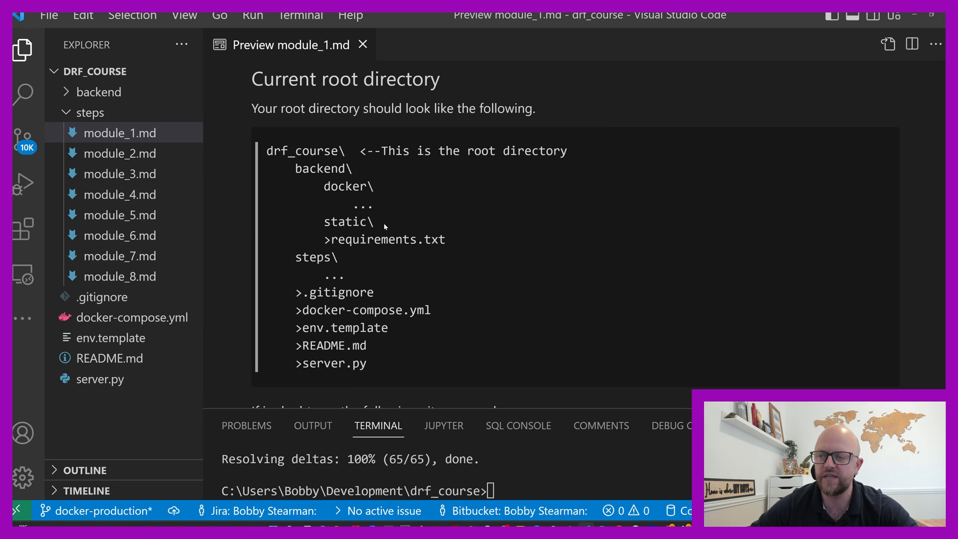
{"action": "double_click", "coordinate": [346, 222]}
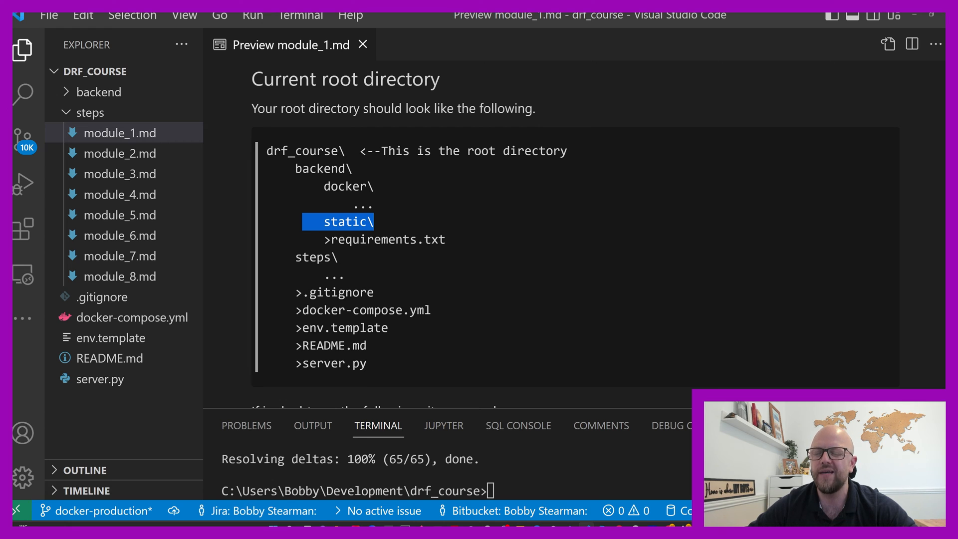
{"action": "mouse_move", "coordinate": [468, 282]}
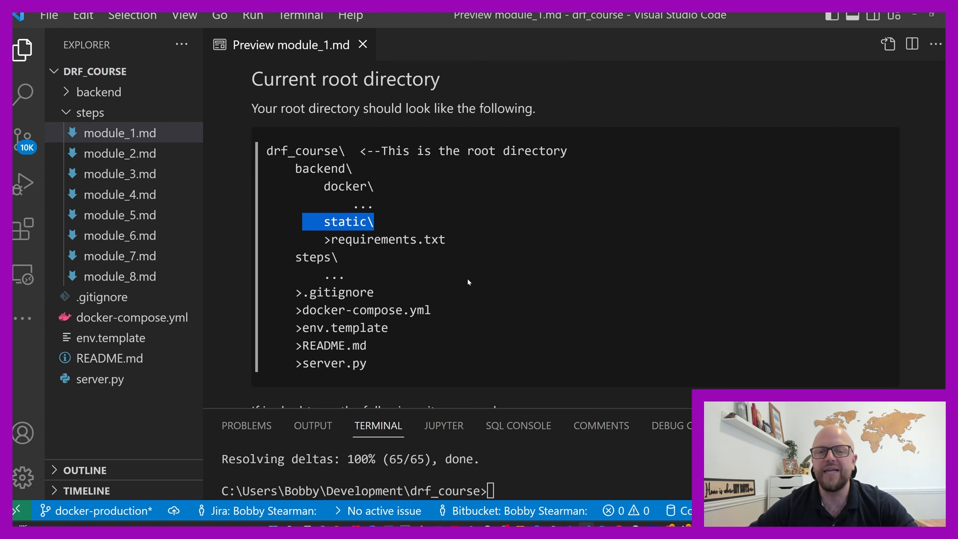
{"action": "scroll", "scroll_direction": "down", "scroll_amount": 3}
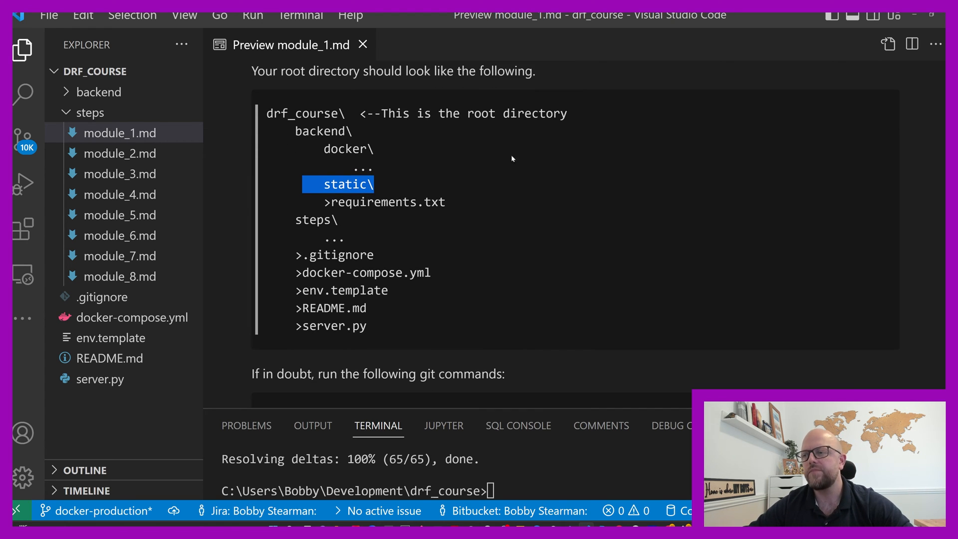
{"action": "mouse_move", "coordinate": [514, 219]}
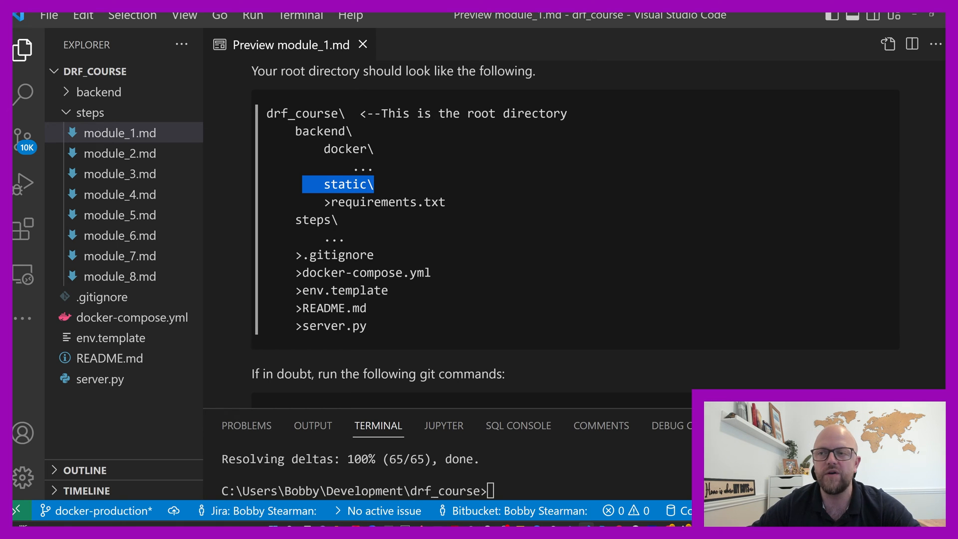
Expand backend and peek into docker, then continue the notes to Steps/Commands
{"action": "left_click", "coordinate": [103, 92]}
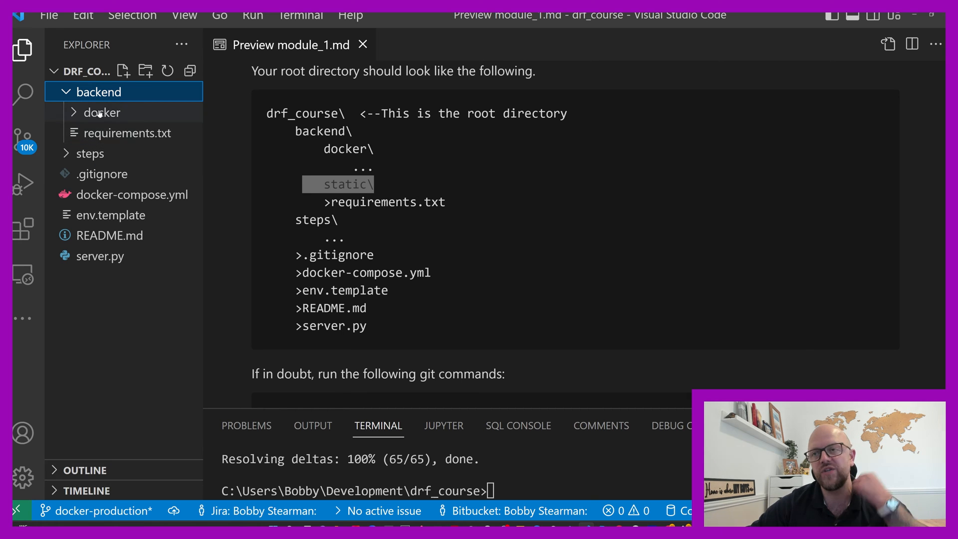
{"action": "left_click", "coordinate": [102, 113]}
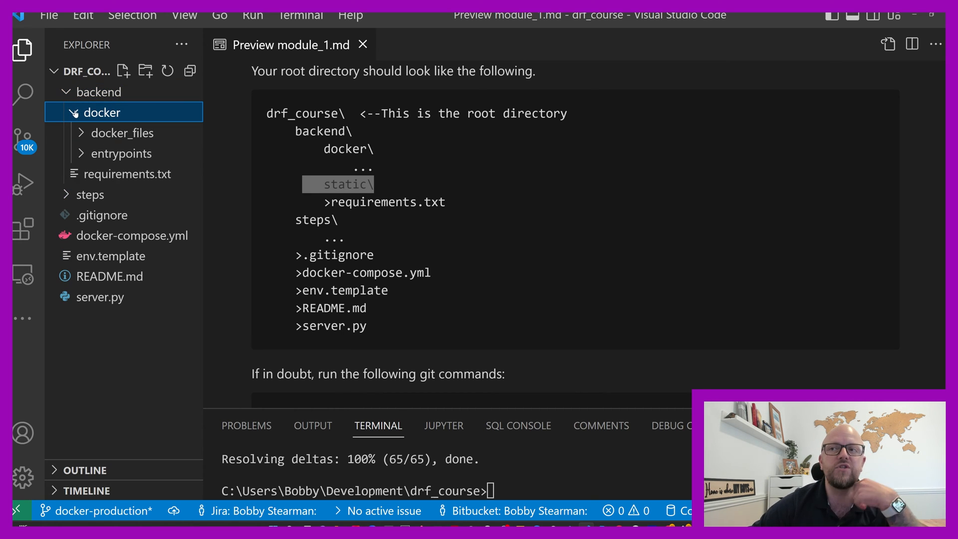
{"action": "left_click", "coordinate": [101, 111]}
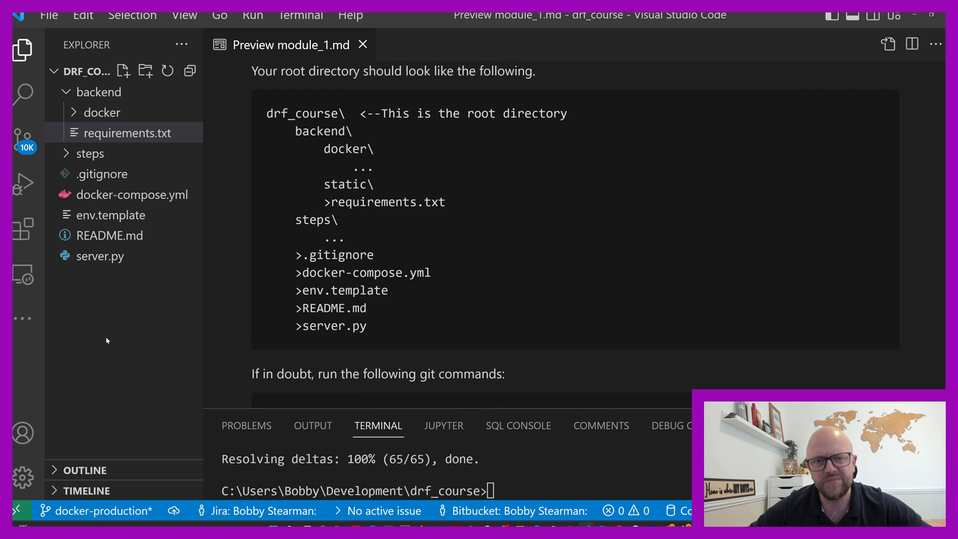
{"action": "mouse_move", "coordinate": [163, 318]}
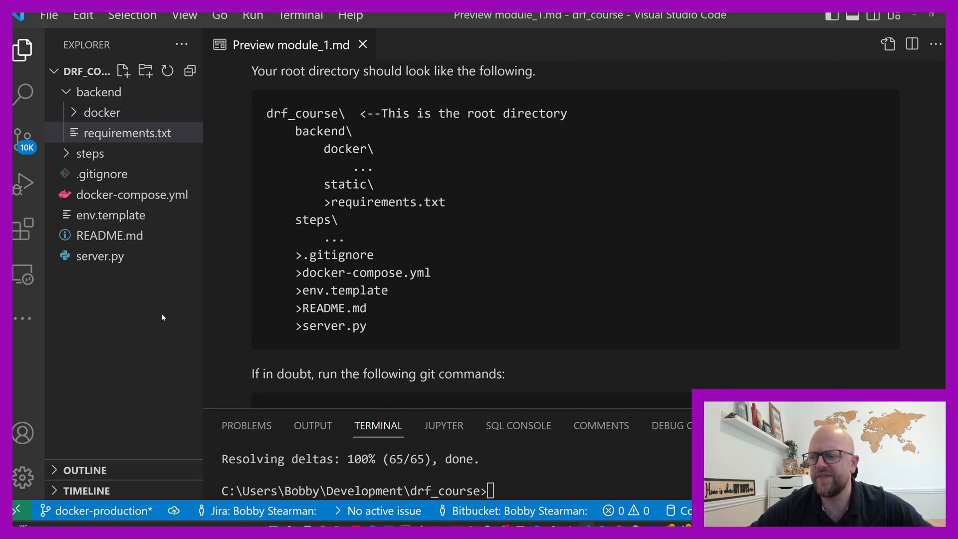
{"action": "scroll", "scroll_direction": "down", "scroll_amount": 3}
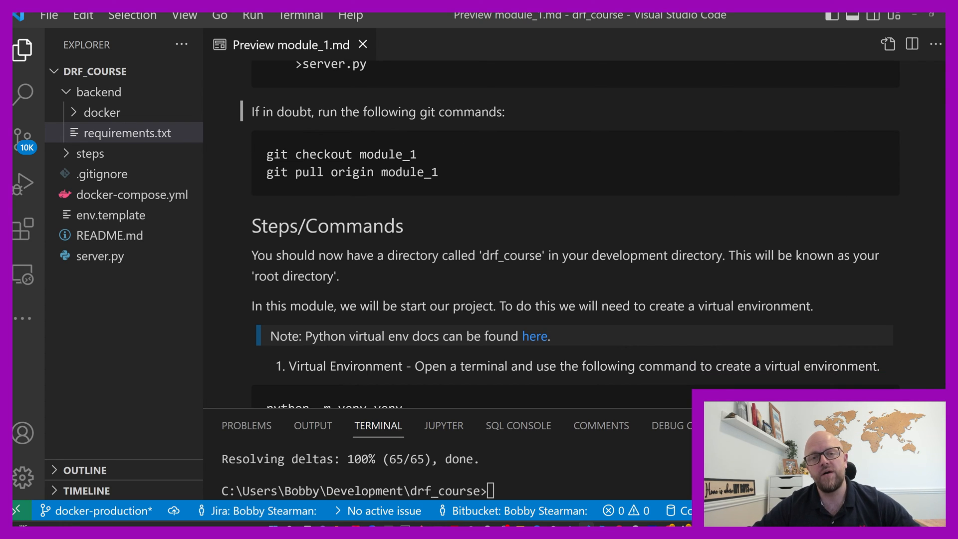
{"action": "mouse_move", "coordinate": [492, 132]}
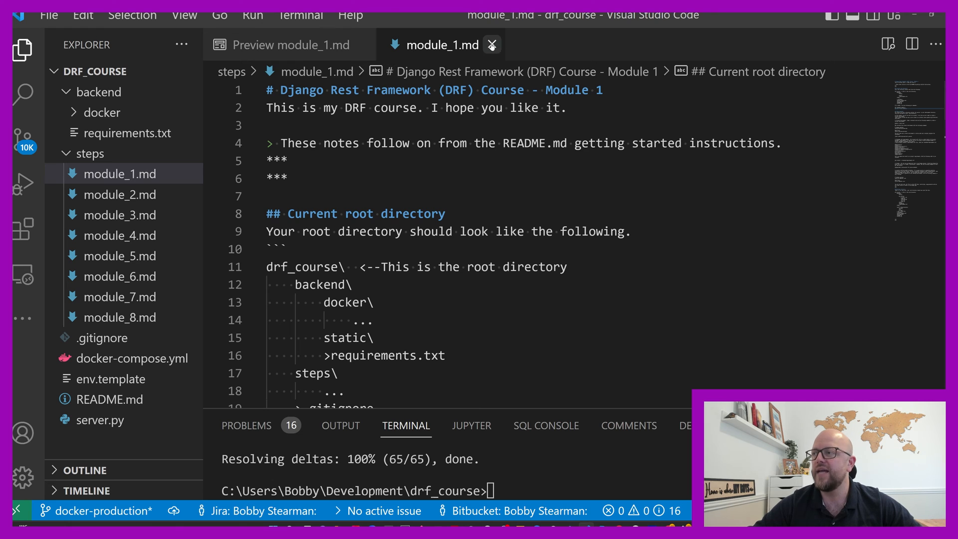
Close the raw module_1.md source and scroll the preview to the python -m venv venv command
{"action": "left_click", "coordinate": [289, 45]}
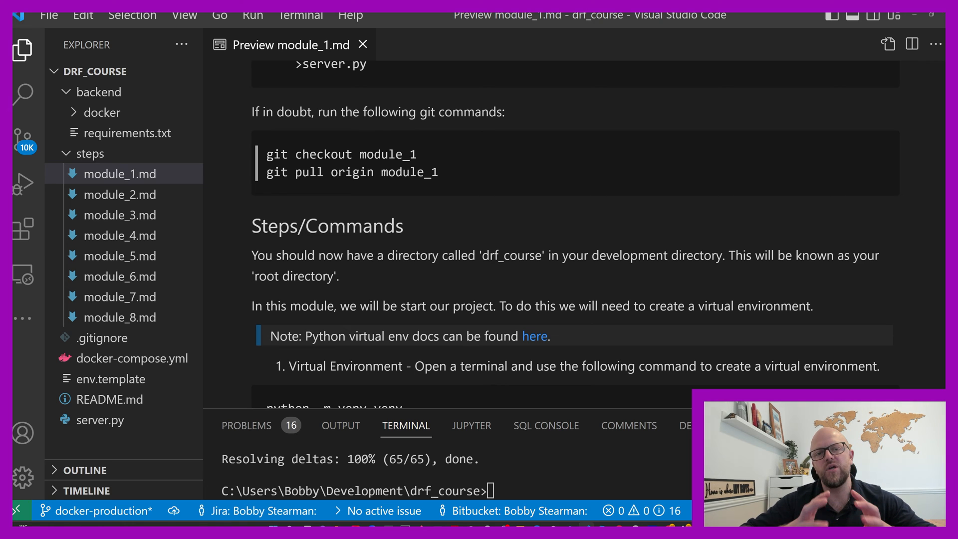
{"action": "mouse_move", "coordinate": [433, 197]}
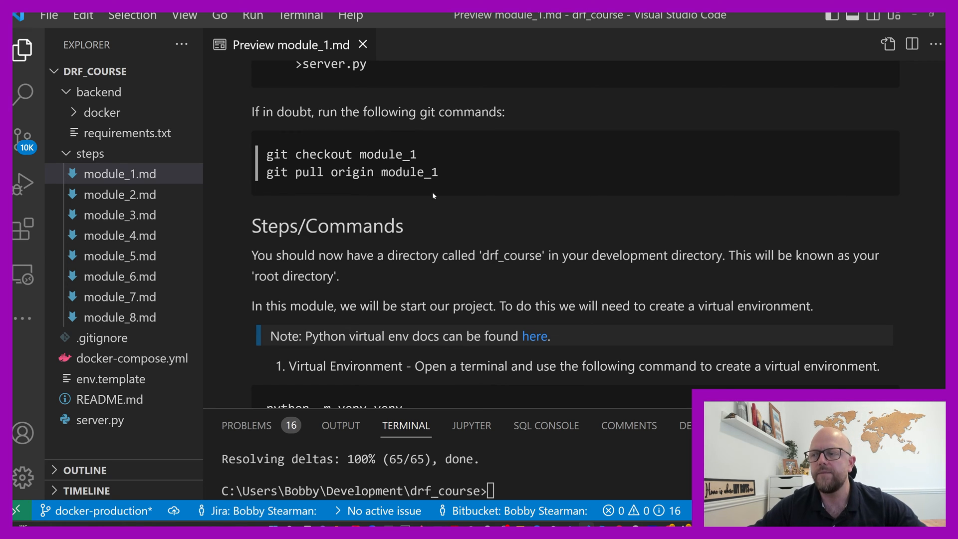
{"action": "scroll", "scroll_direction": "down", "scroll_amount": 3}
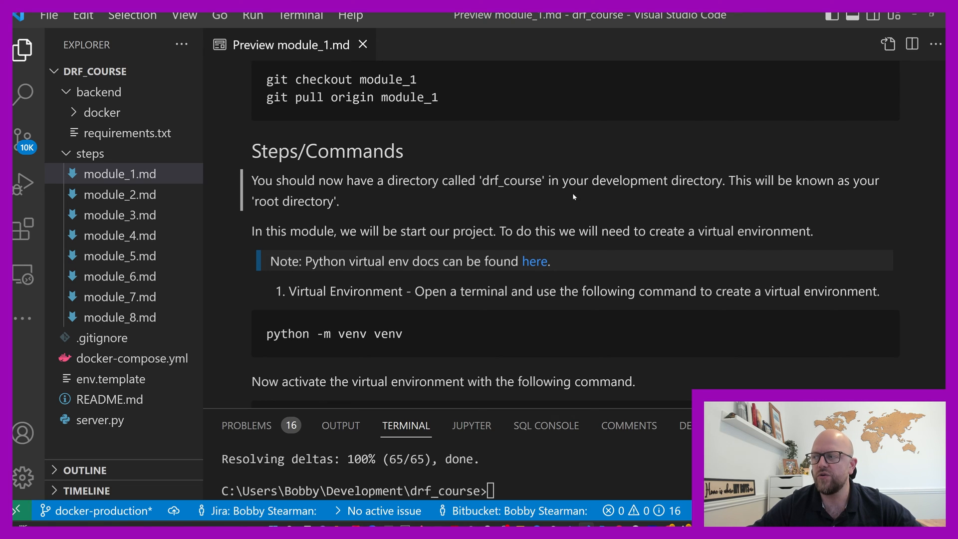
{"action": "mouse_move", "coordinate": [761, 194]}
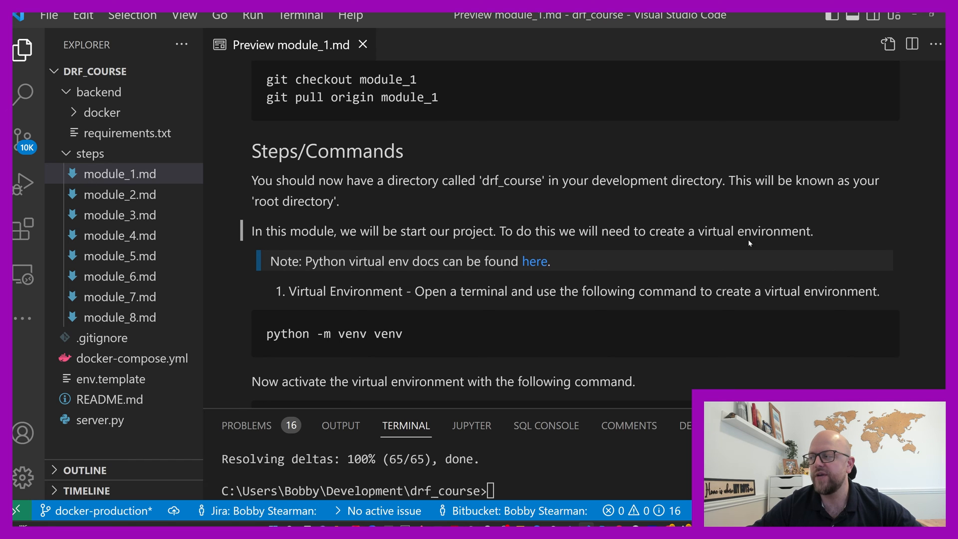
{"action": "mouse_move", "coordinate": [369, 323]}
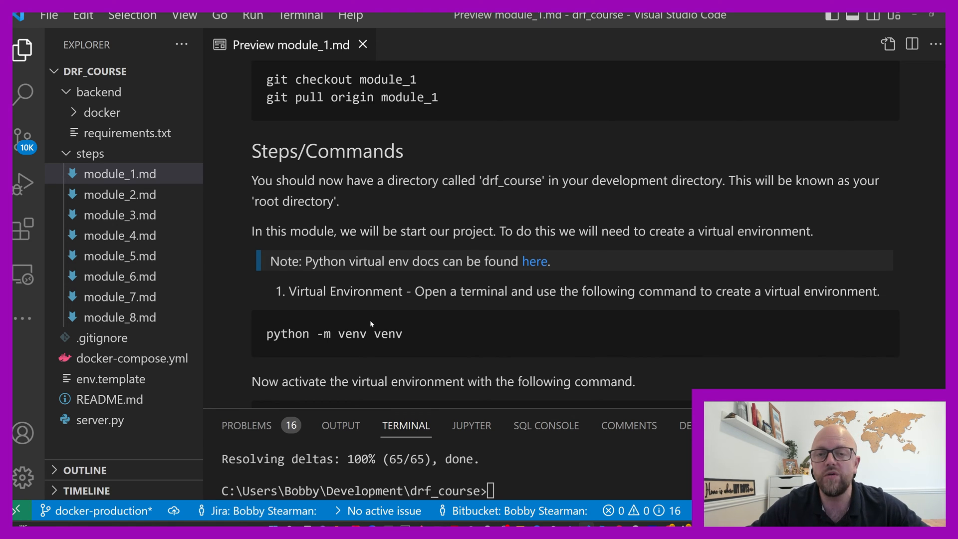
{"action": "mouse_move", "coordinate": [397, 367]}
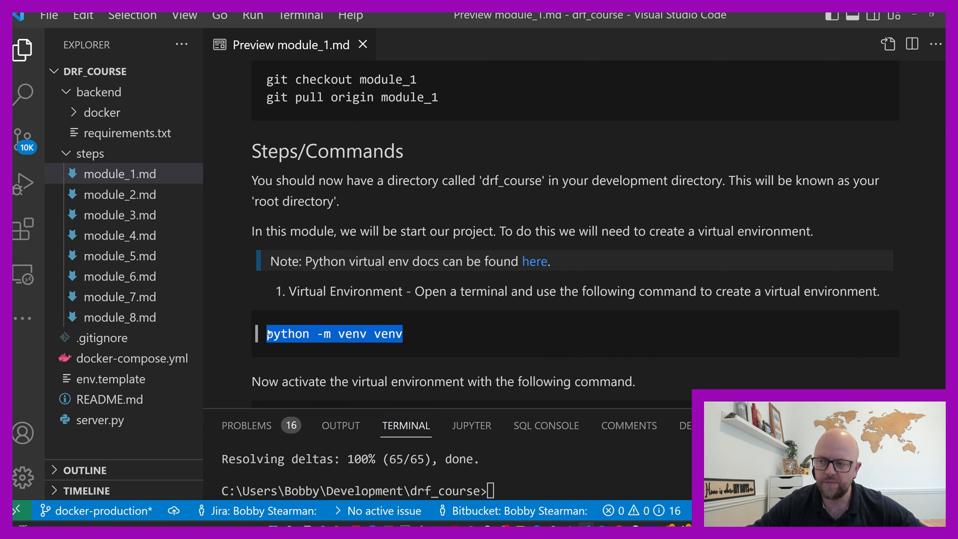
{"action": "mouse_move", "coordinate": [347, 347]}
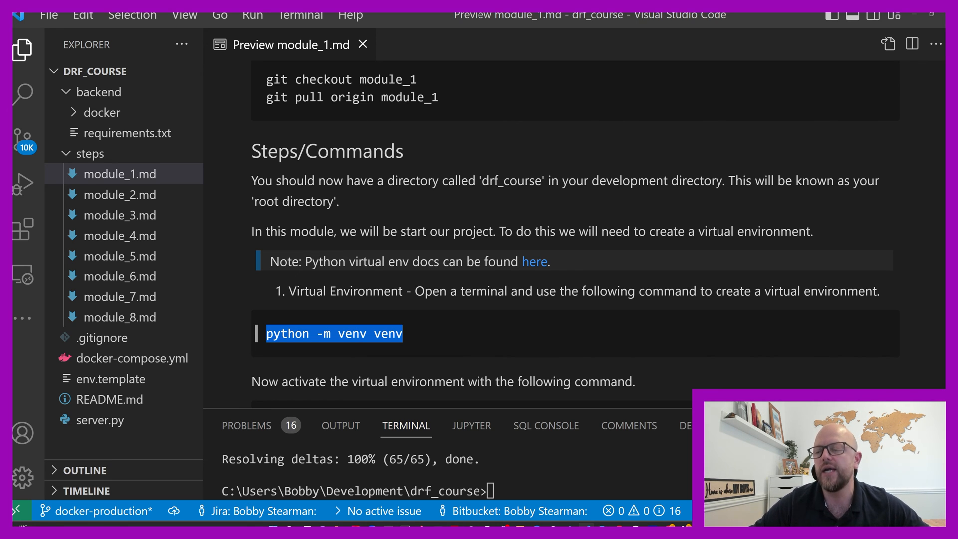
Run python -m venv venv in the terminal and check the new venv folder in the Explorer
{"action": "right_click", "coordinate": [335, 334]}
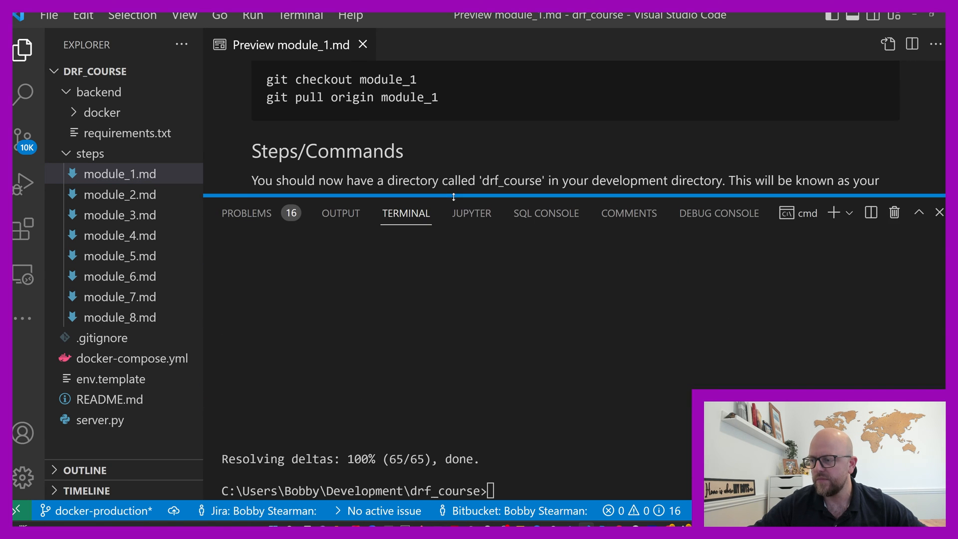
{"action": "type", "text": "python -m venv venv"}
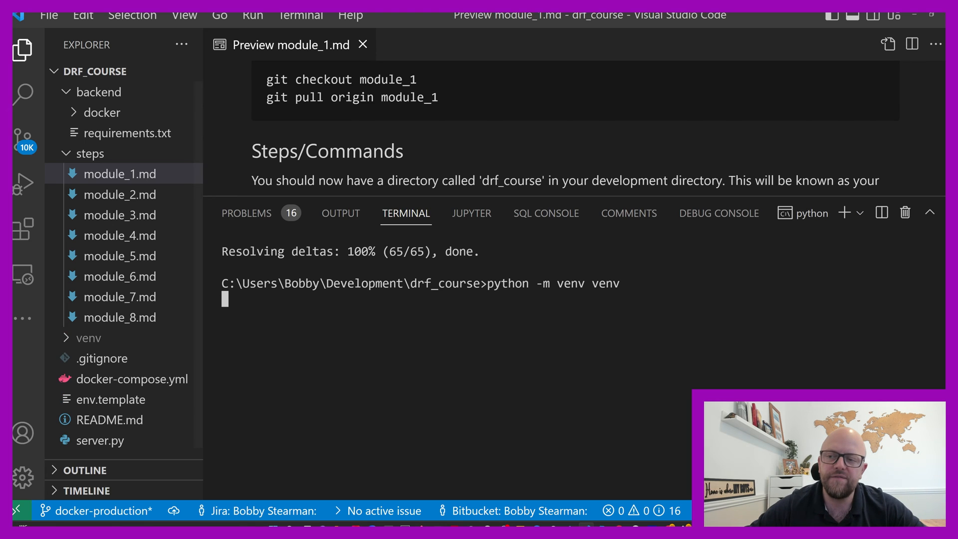
{"action": "left_click", "coordinate": [89, 174]}
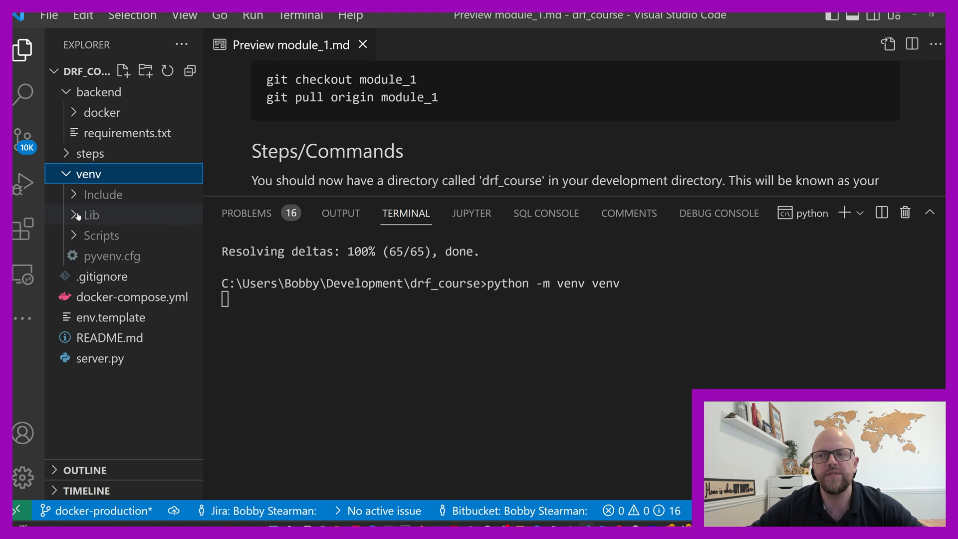
{"action": "left_click", "coordinate": [94, 215]}
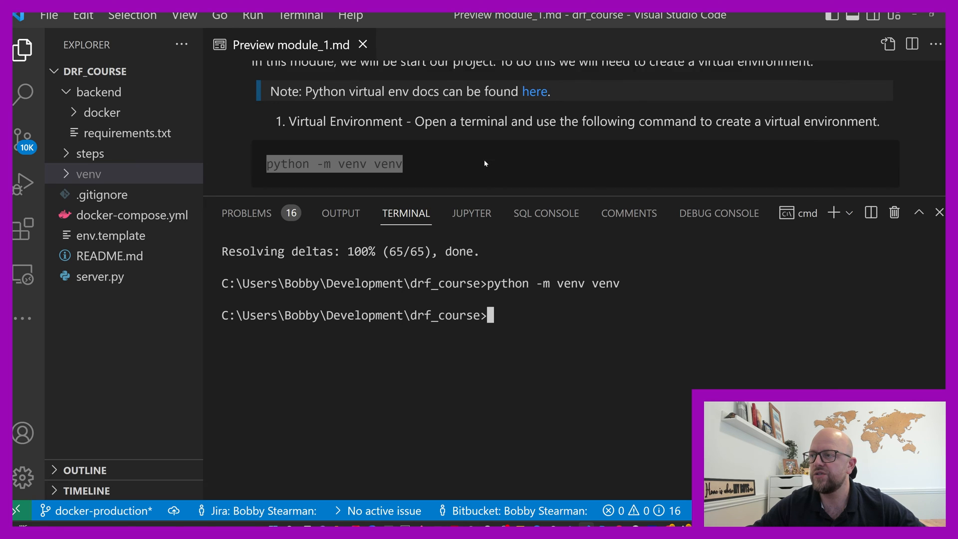
Run venv\Scripts\activate.bat from the notes so the terminal prompt shows (venv)
{"action": "scroll", "scroll_direction": "down", "scroll_amount": 3}
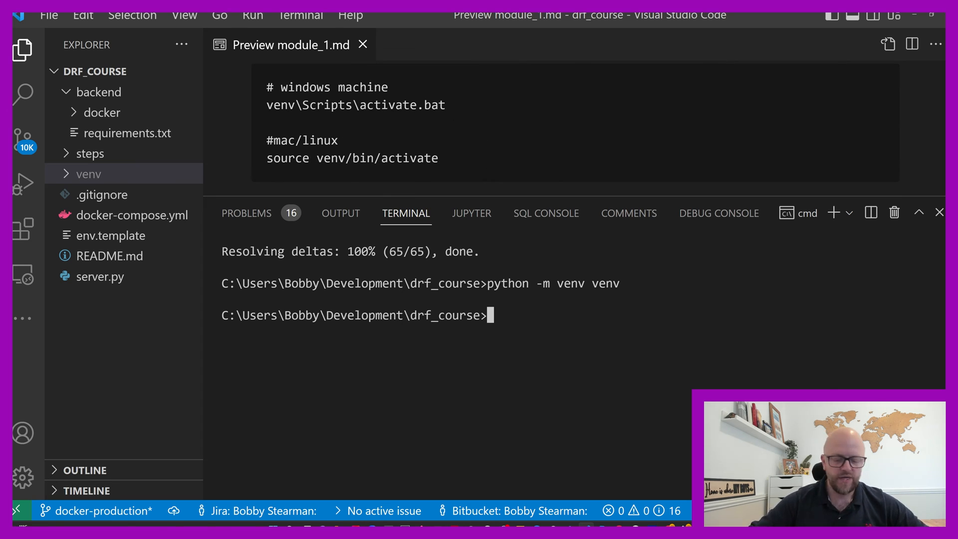
{"action": "double_click", "coordinate": [402, 105]}
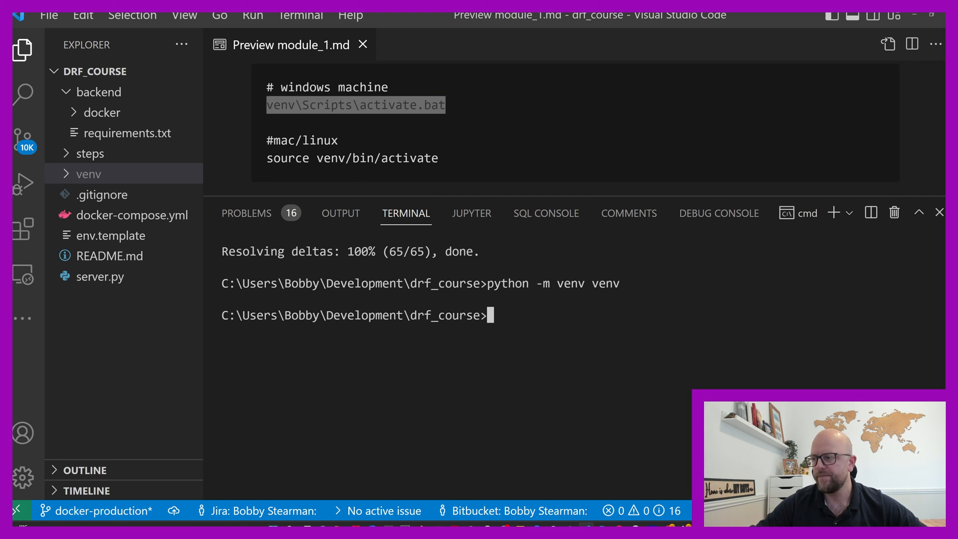
{"action": "type", "text": "venv\\Scripts\\activate.bat"}
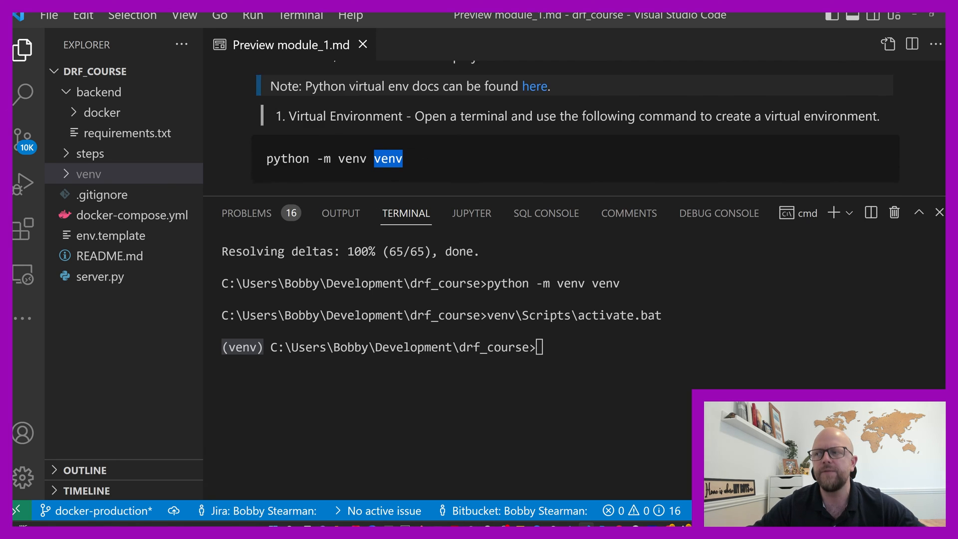
{"action": "scroll", "scroll_direction": "down", "scroll_amount": 3}
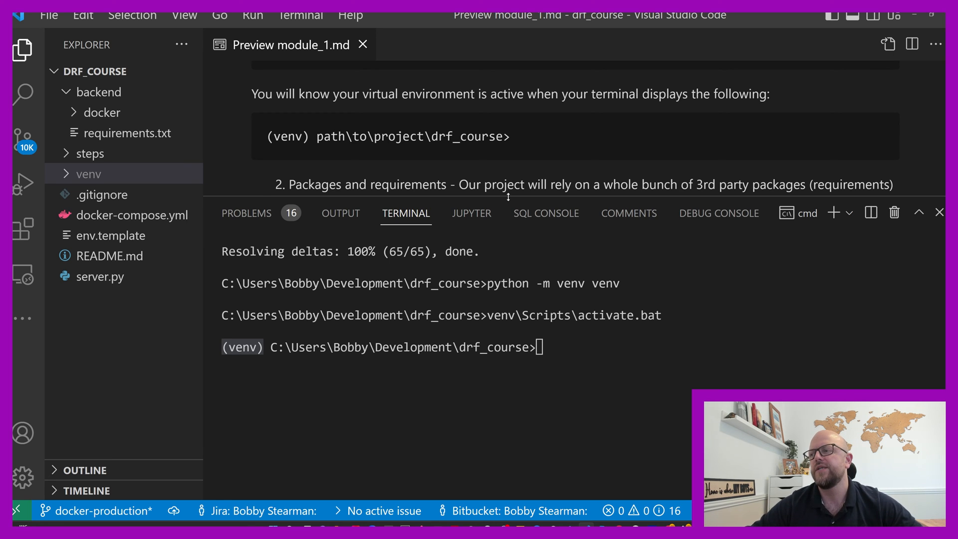
Review backend/requirements.txt with its pinned Django and djangorestframework packages
{"action": "scroll", "scroll_direction": "down", "scroll_amount": 3}
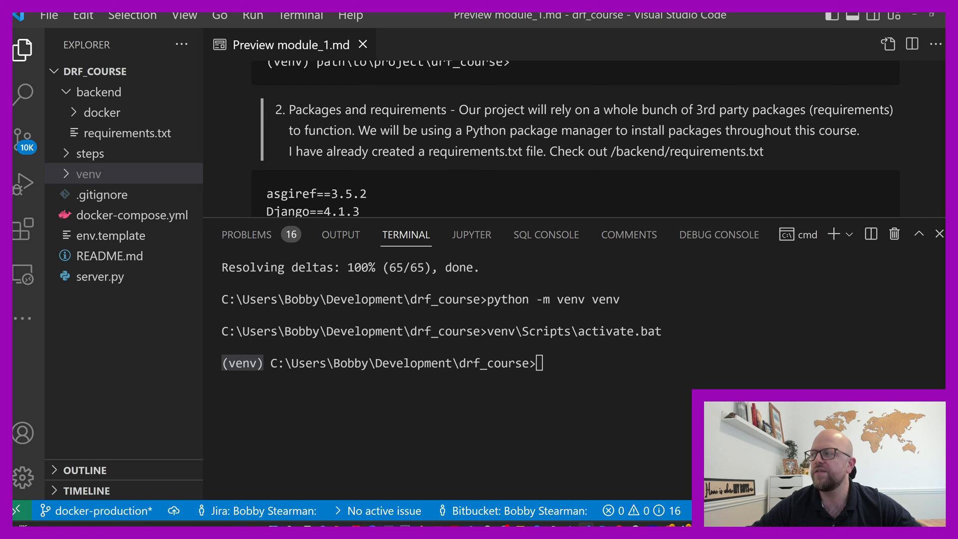
{"action": "left_click", "coordinate": [130, 133]}
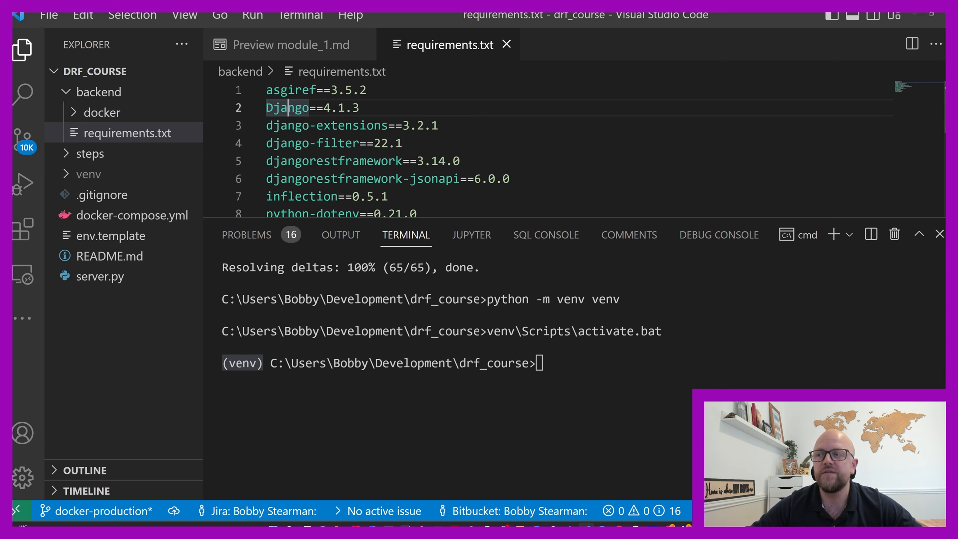
{"action": "scroll", "scroll_direction": "down", "scroll_amount": 3}
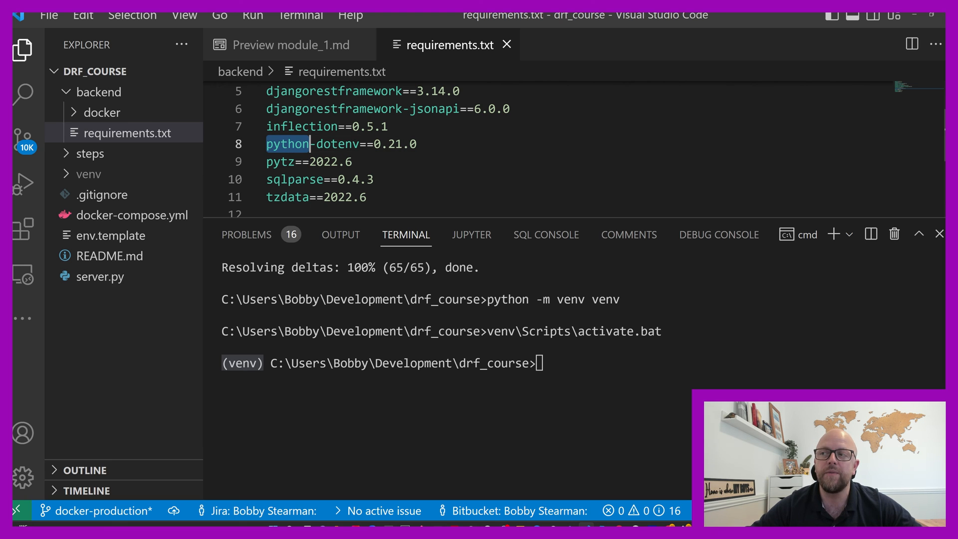
{"action": "double_click", "coordinate": [339, 144]}
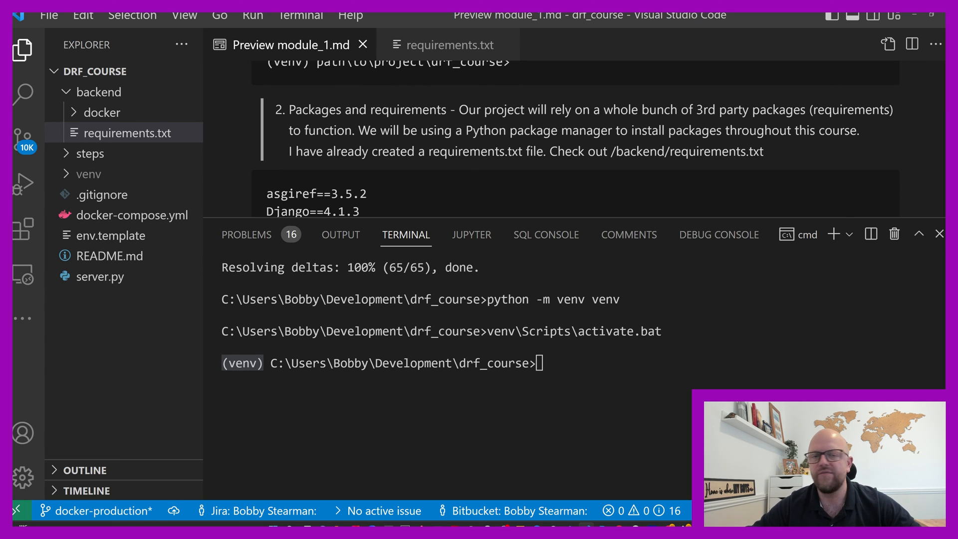
Clear the terminal and scroll the module_1 notes to the pip install requirements step
{"action": "scroll", "scroll_direction": "down", "scroll_amount": 3}
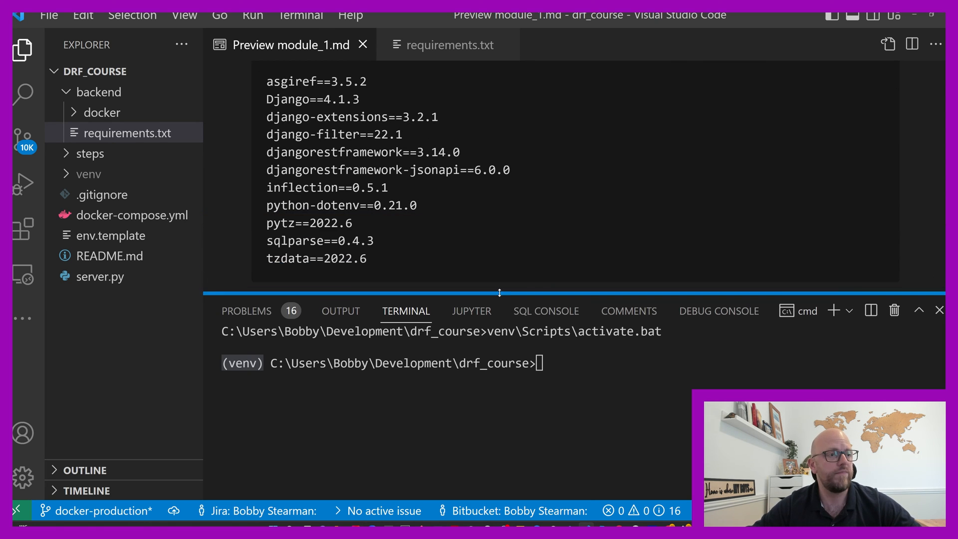
{"action": "type", "text": "clea"}
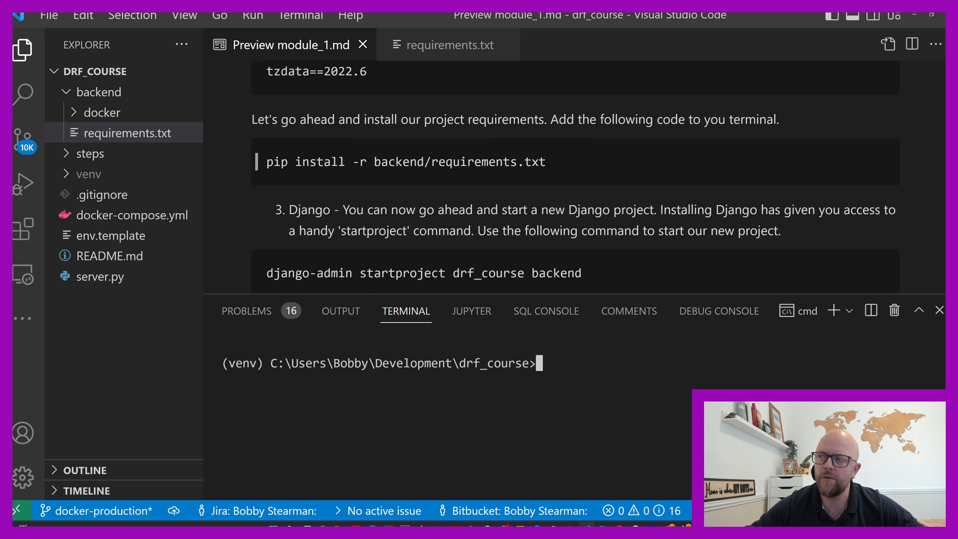
Run pip install -r backend/requirements.txt in the active venv
{"action": "double_click", "coordinate": [485, 161]}
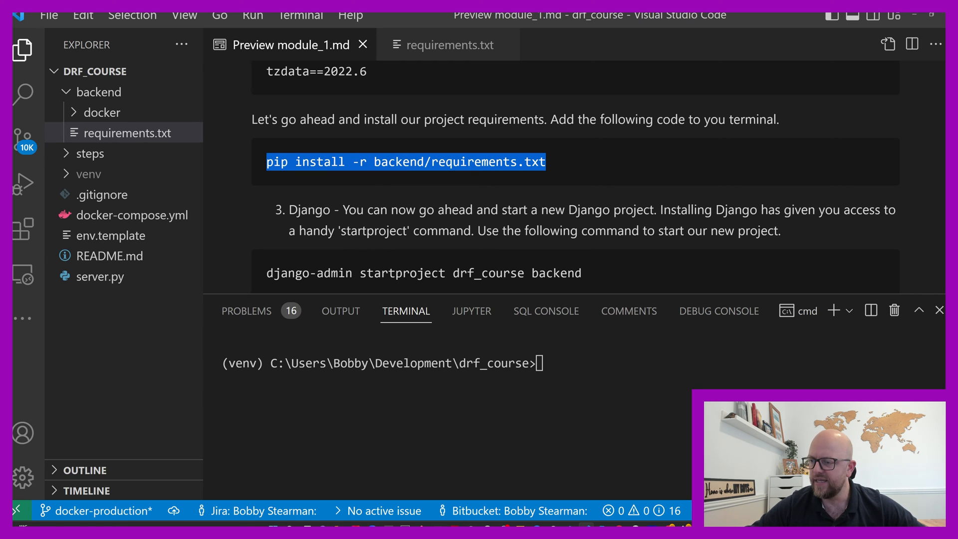
{"action": "type", "text": "pip install -r backend/requirements.txt"}
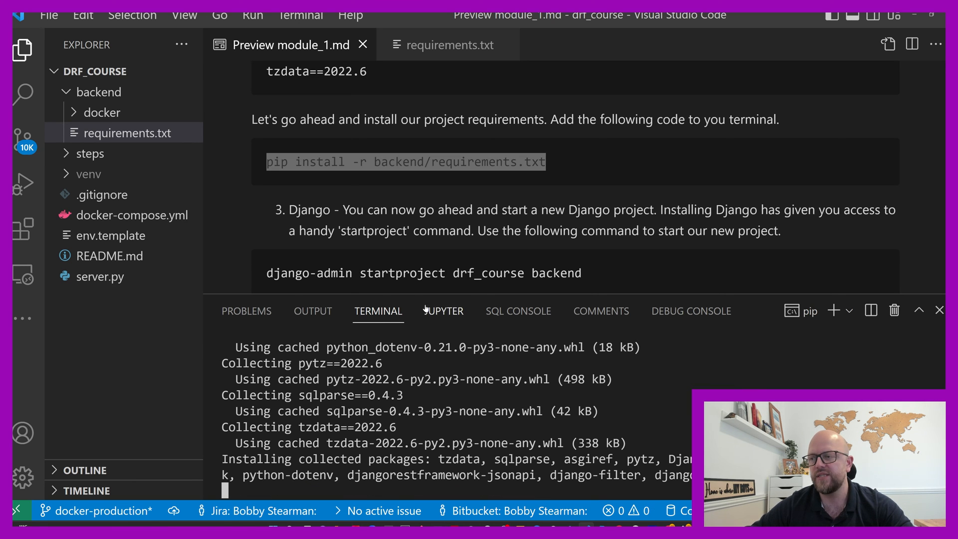
{"action": "mouse_move", "coordinate": [377, 263]}
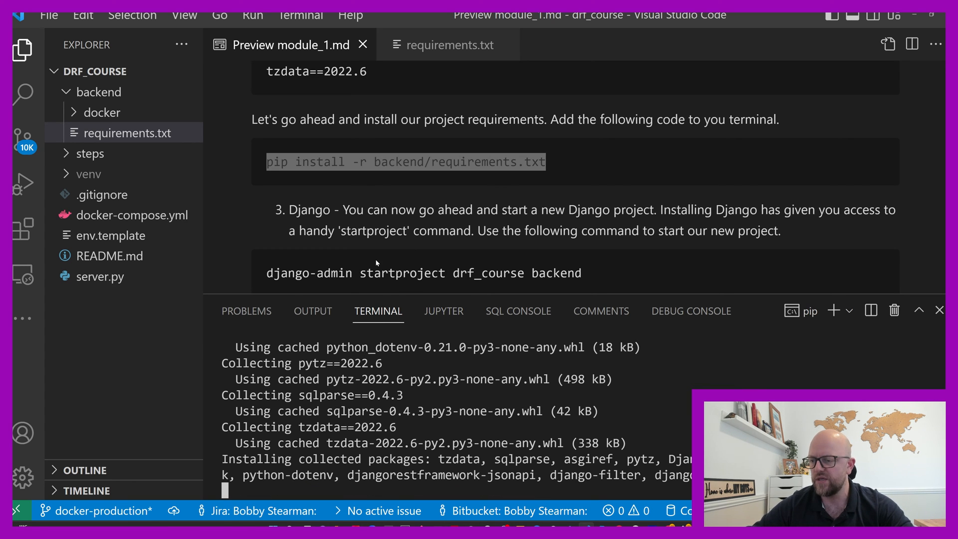
Expand venv/Lib in the Explorer to check the installed site-packages
{"action": "left_click", "coordinate": [89, 174]}
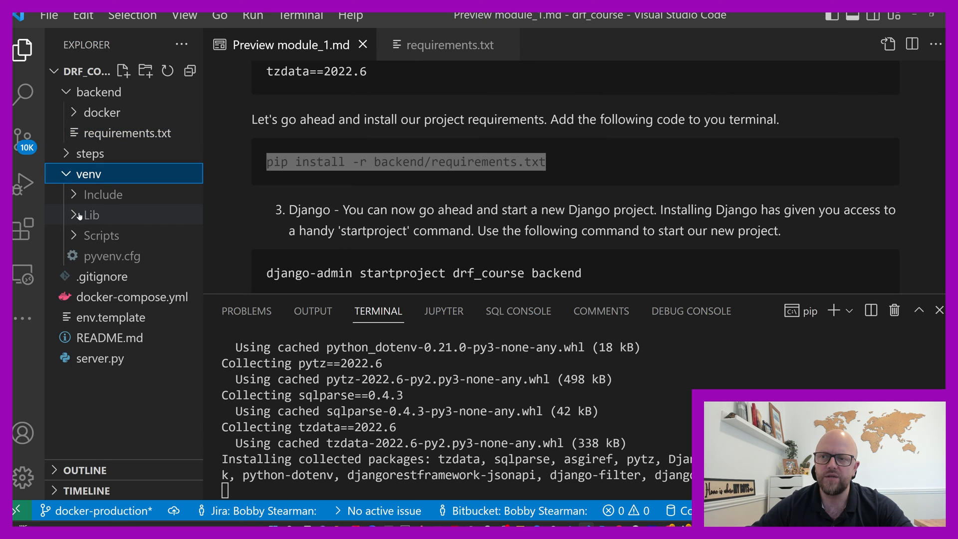
{"action": "left_click", "coordinate": [89, 215]}
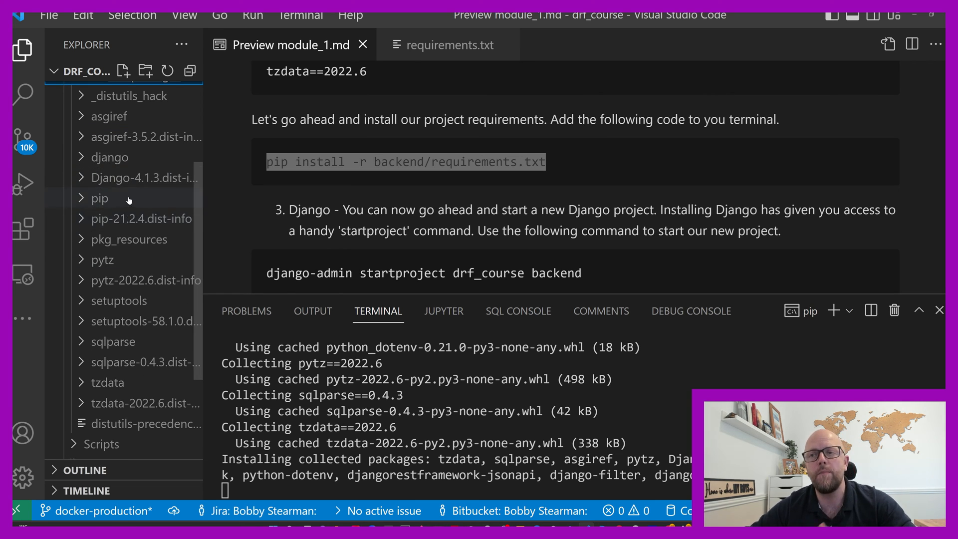
{"action": "left_click", "coordinate": [141, 215]}
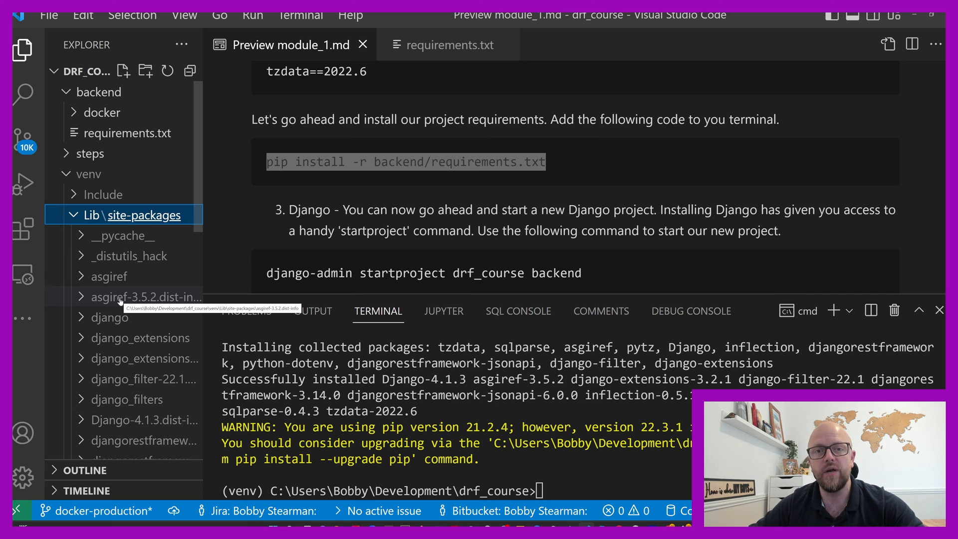
{"action": "scroll", "scroll_direction": "down", "scroll_amount": 3}
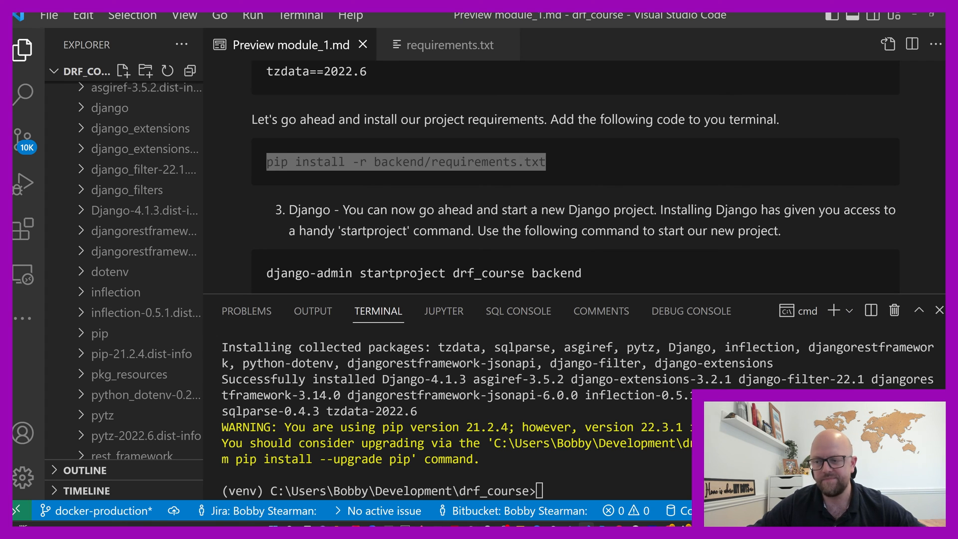
Run the suggested venv python.exe -m pip install --upgrade pip to reach 22.3.1
{"action": "left_click_drag", "start_coordinate": [499, 444], "coordinate": [410, 459]}
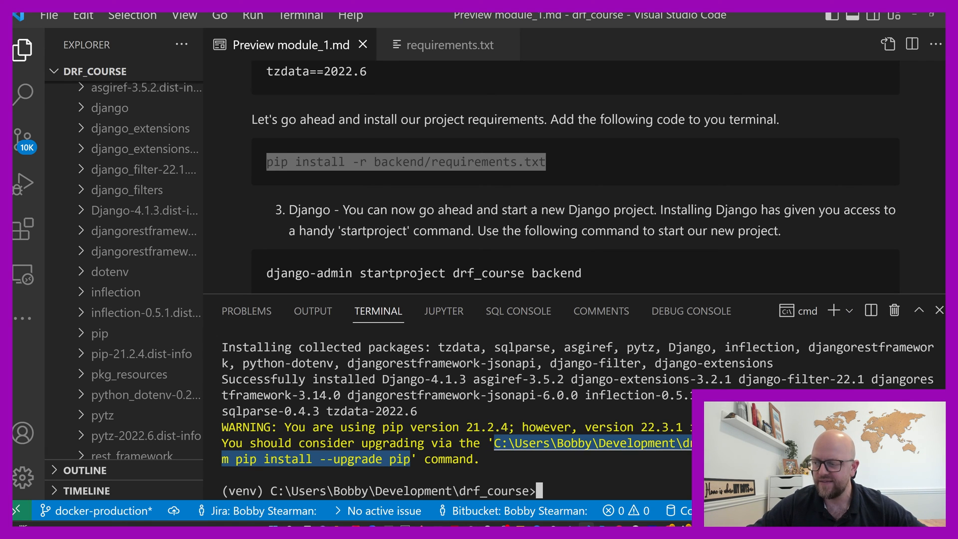
{"action": "mouse_move", "coordinate": [590, 444]}
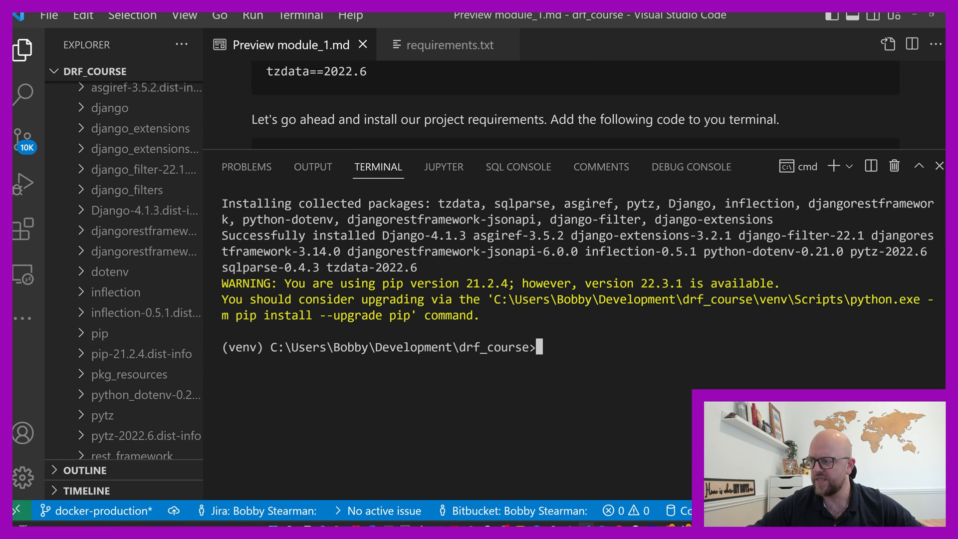
{"action": "type", "text": "C:\\Users\\Bobby\\Development\\drf_course\\venv\\Scripts\\python.exe -m pip install --upgrade pip"}
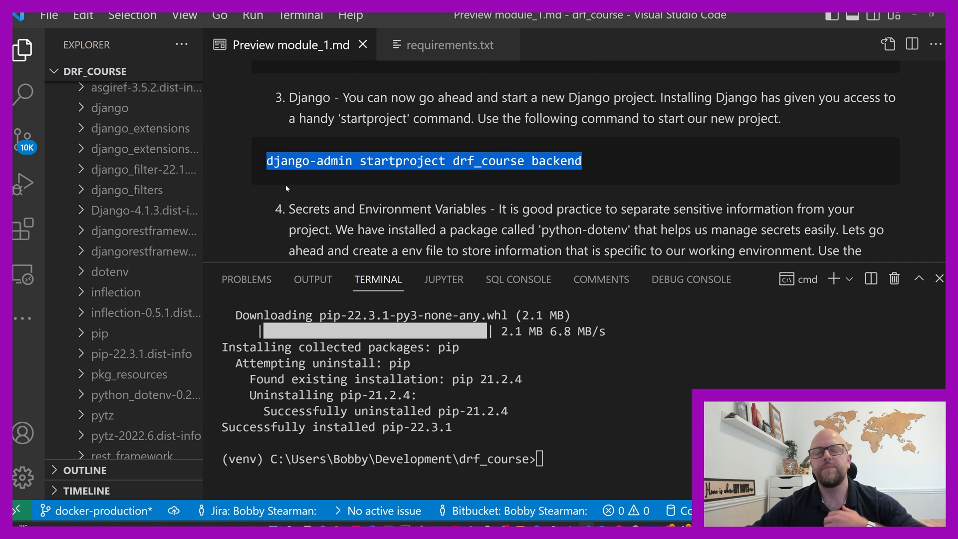
{"action": "mouse_move", "coordinate": [289, 185]}
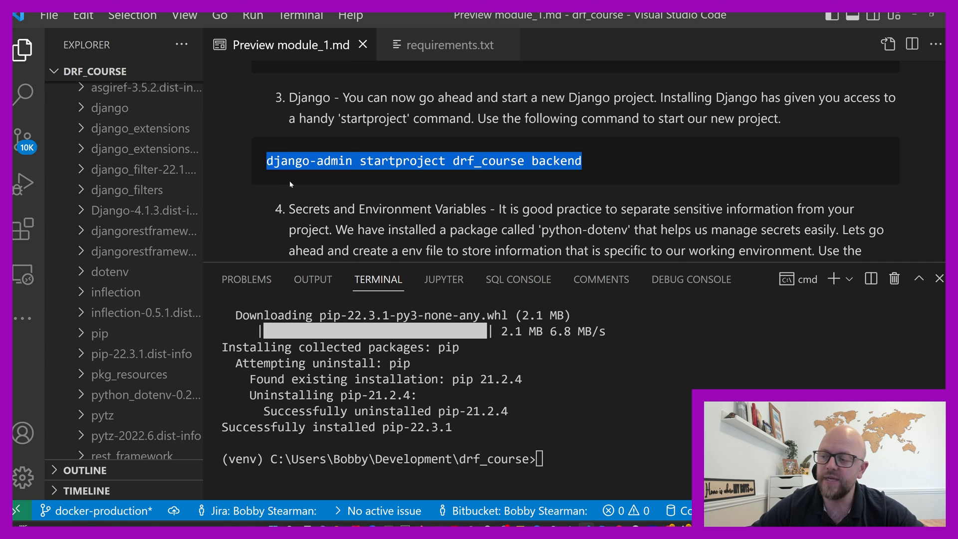
Clear the terminal and run django-admin startproject drf_course backend
{"action": "type", "text": "cl"}
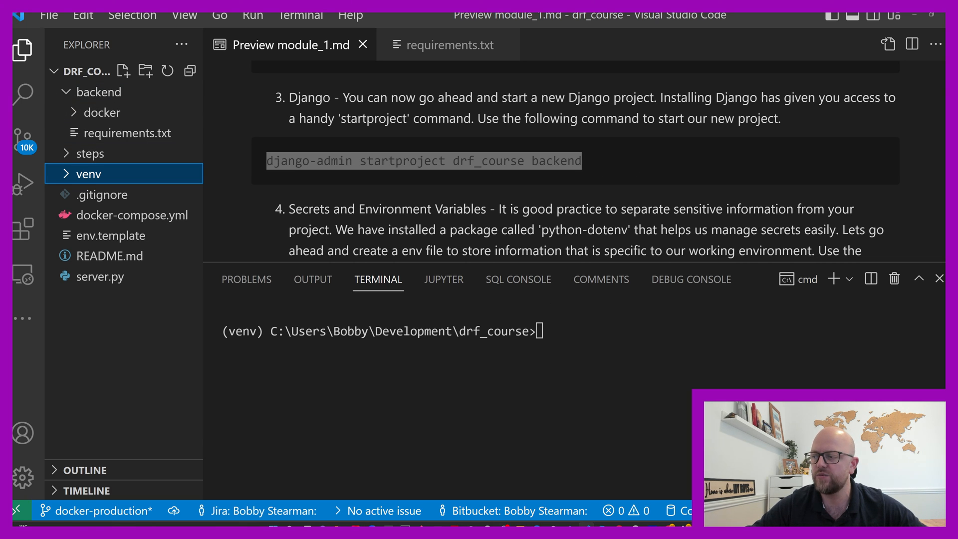
{"action": "type", "text": "django-admin startproject drf_course backend"}
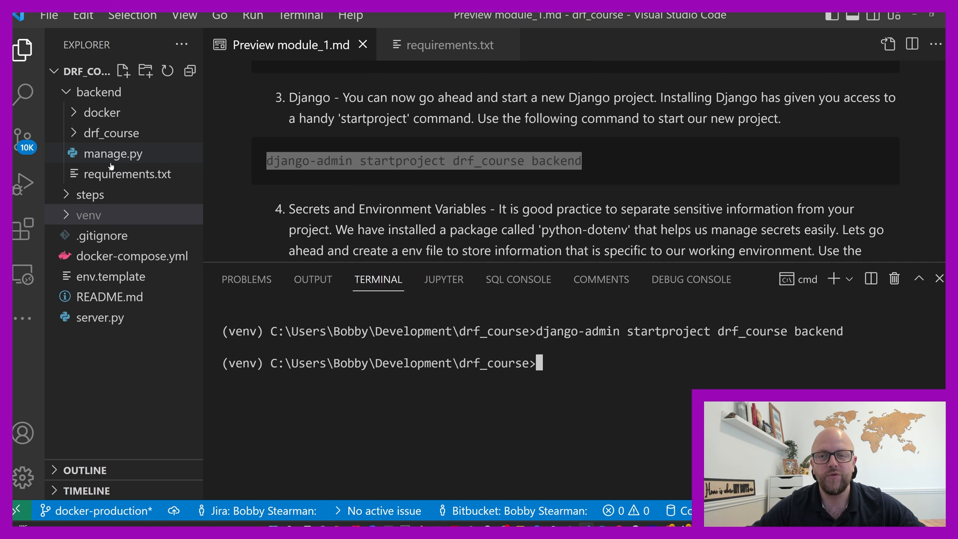
Expand backend/drf_course and view the generated settings.py, then return to the notes
{"action": "left_click", "coordinate": [113, 133]}
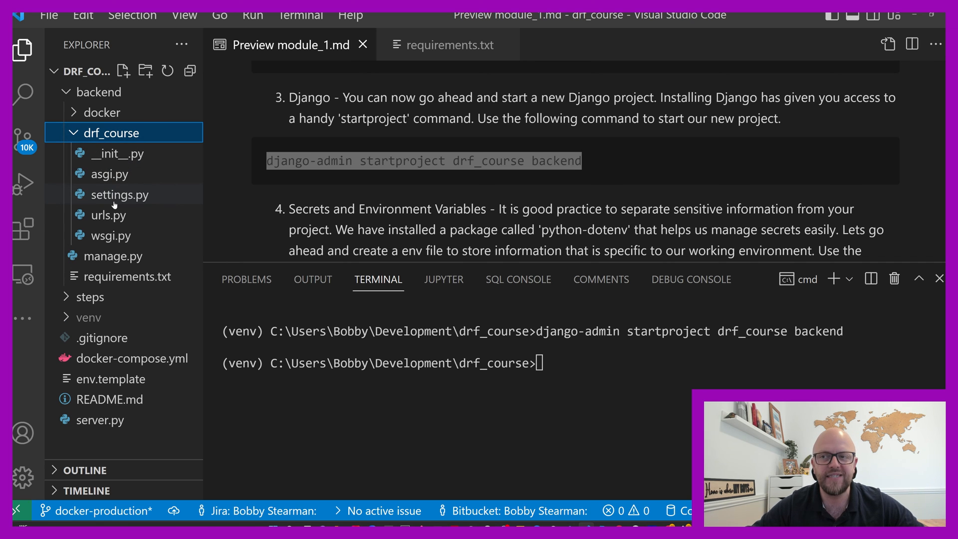
{"action": "mouse_move", "coordinate": [103, 180]}
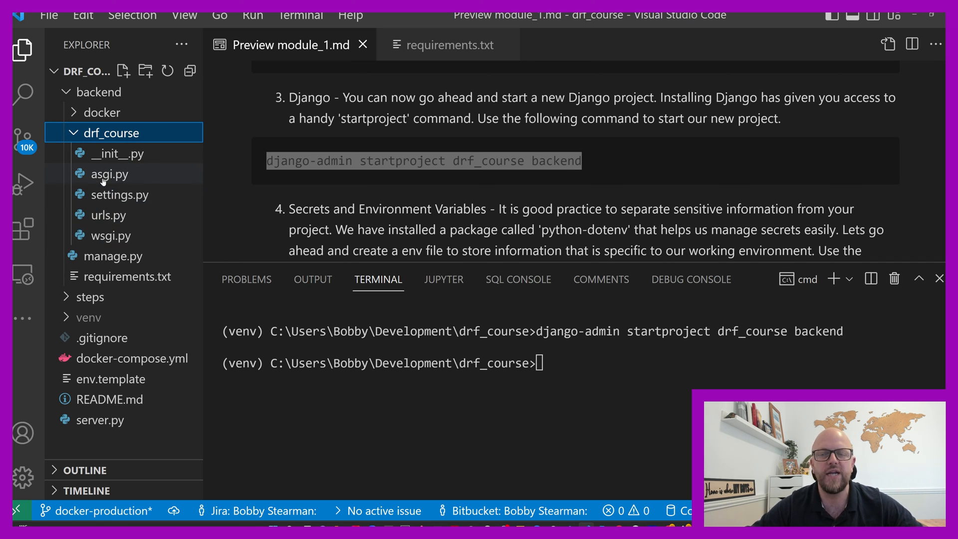
{"action": "mouse_move", "coordinate": [112, 235]}
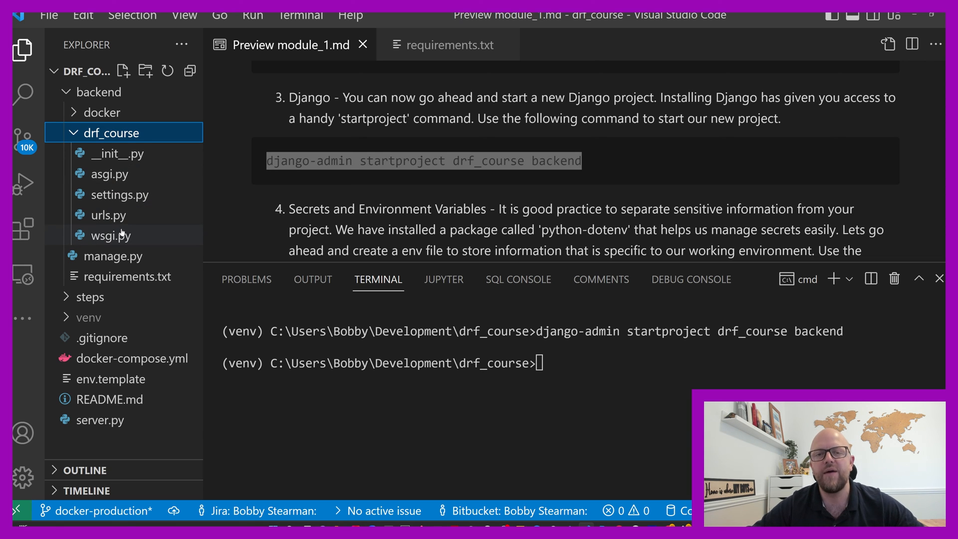
{"action": "double_click", "coordinate": [120, 195]}
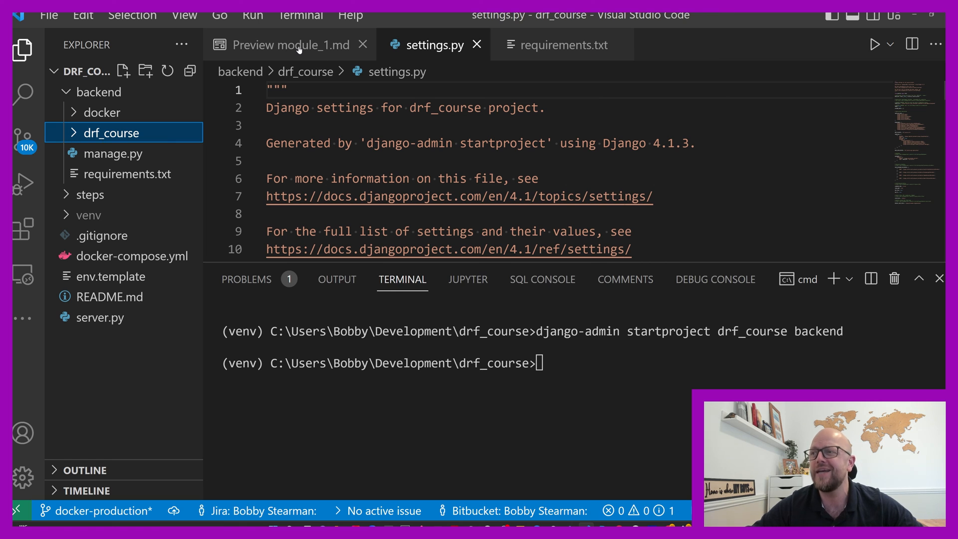
{"action": "left_click", "coordinate": [290, 45]}
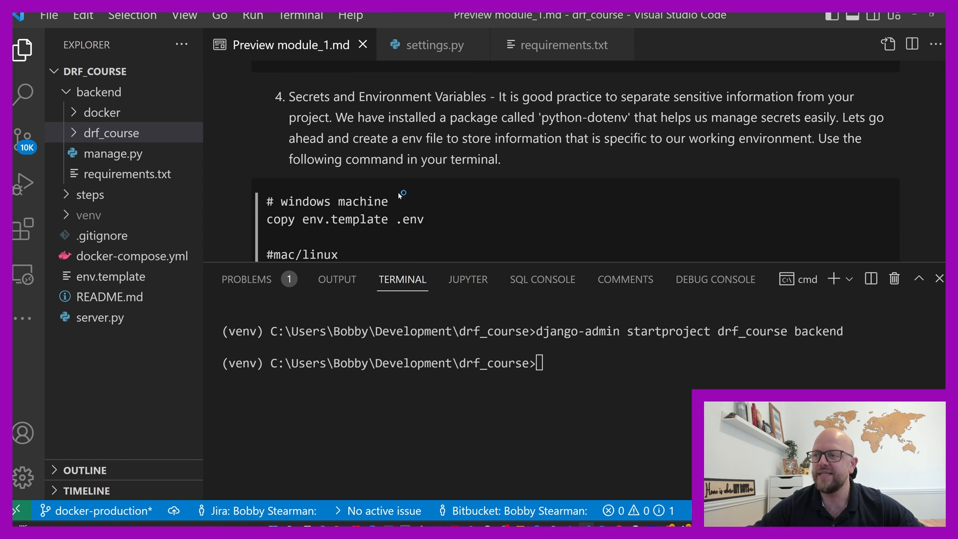
Review env.template and copy it to a new .env file in the project root
{"action": "scroll", "scroll_direction": "down", "scroll_amount": 3}
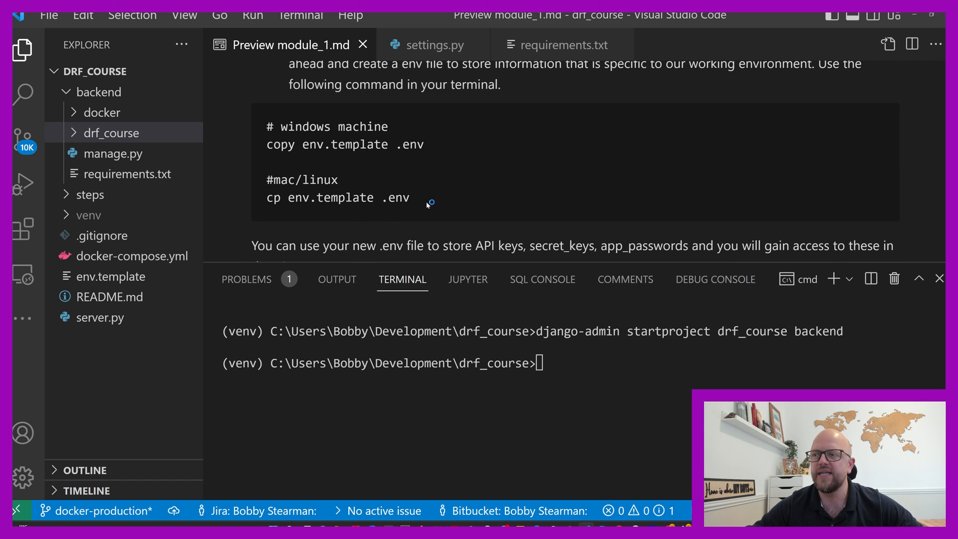
{"action": "mouse_move", "coordinate": [111, 277]}
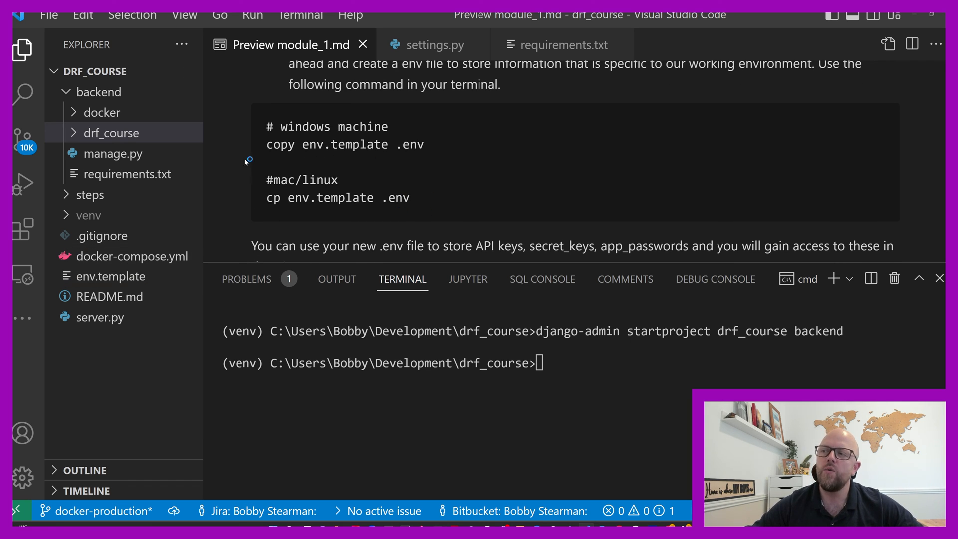
{"action": "left_click", "coordinate": [111, 276]}
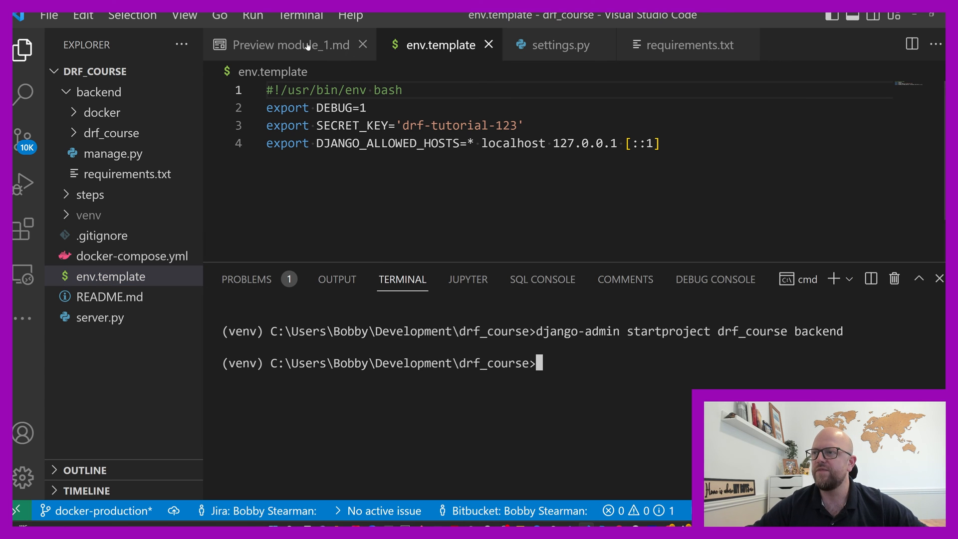
{"action": "left_click", "coordinate": [290, 45]}
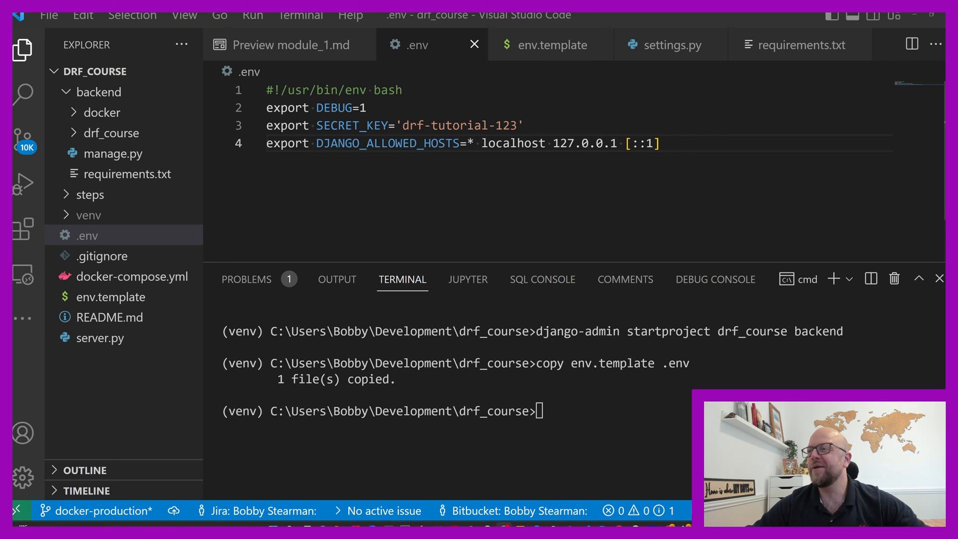
{"action": "left_click", "coordinate": [290, 45]}
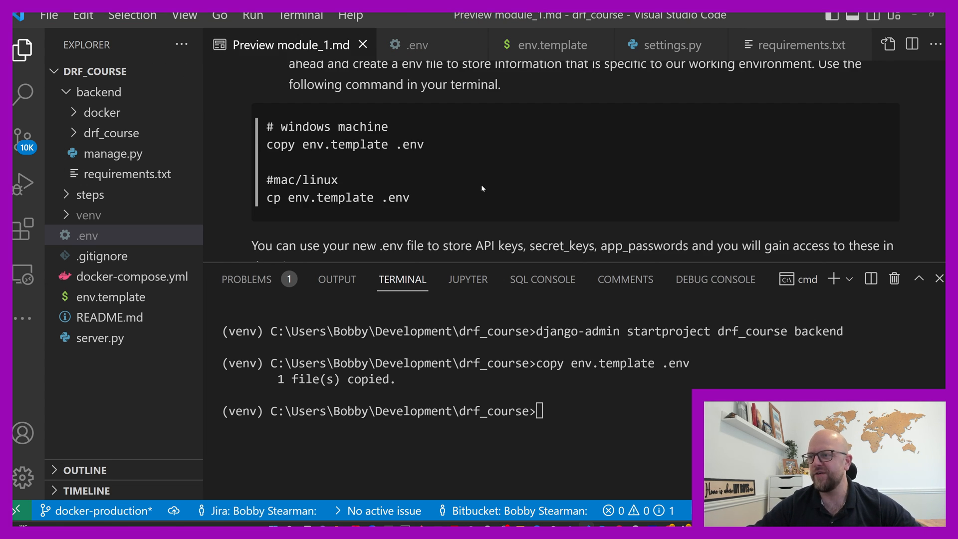
{"action": "scroll", "scroll_direction": "down", "scroll_amount": 3}
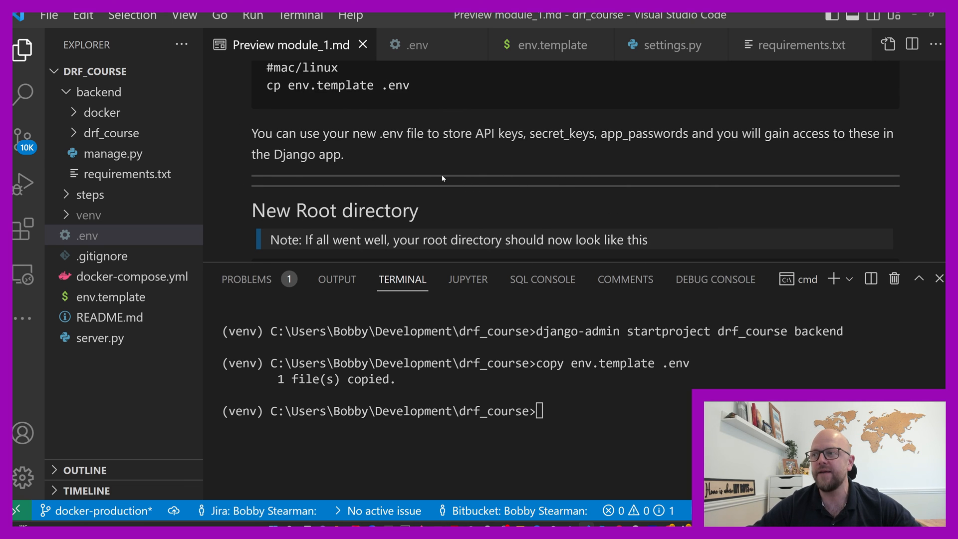
{"action": "scroll", "scroll_direction": "down", "scroll_amount": 3}
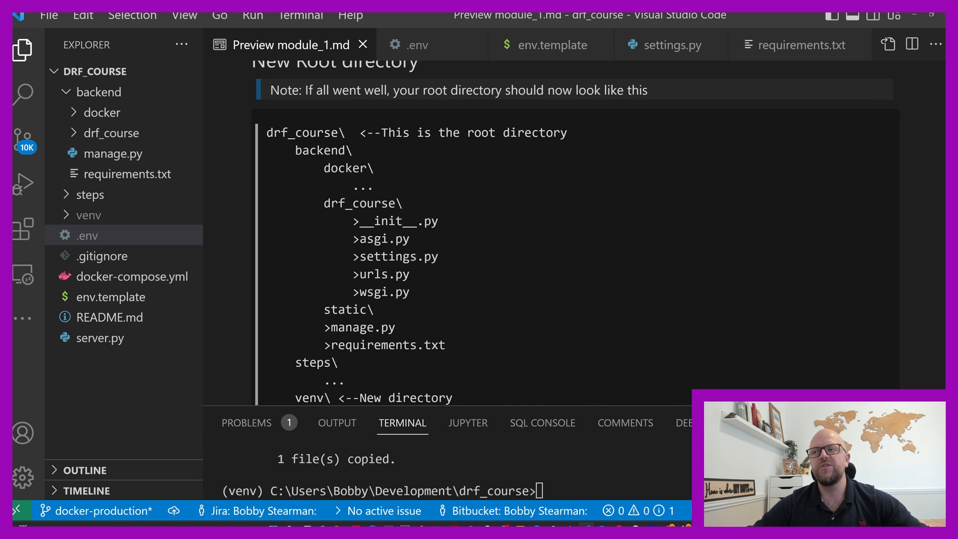
{"action": "mouse_move", "coordinate": [449, 301]}
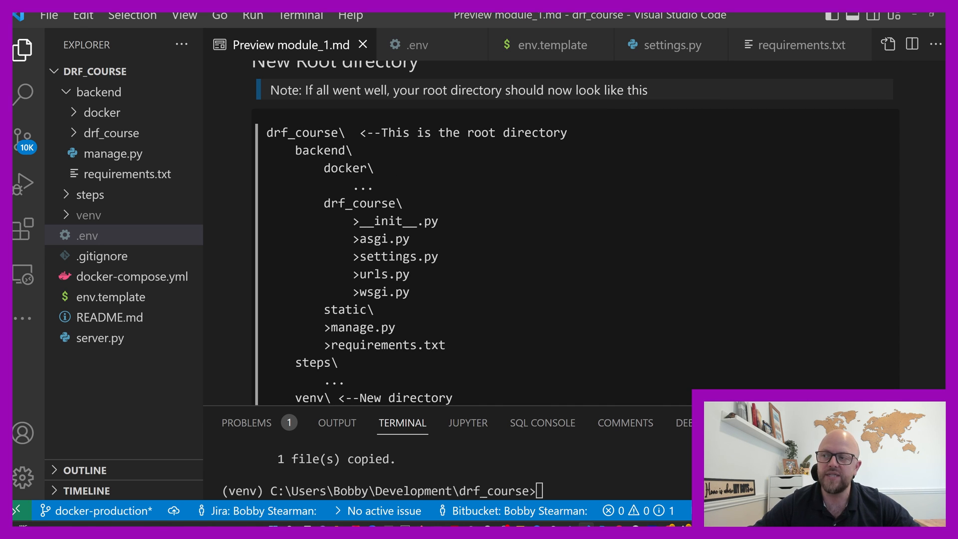
{"action": "left_click", "coordinate": [112, 132]}
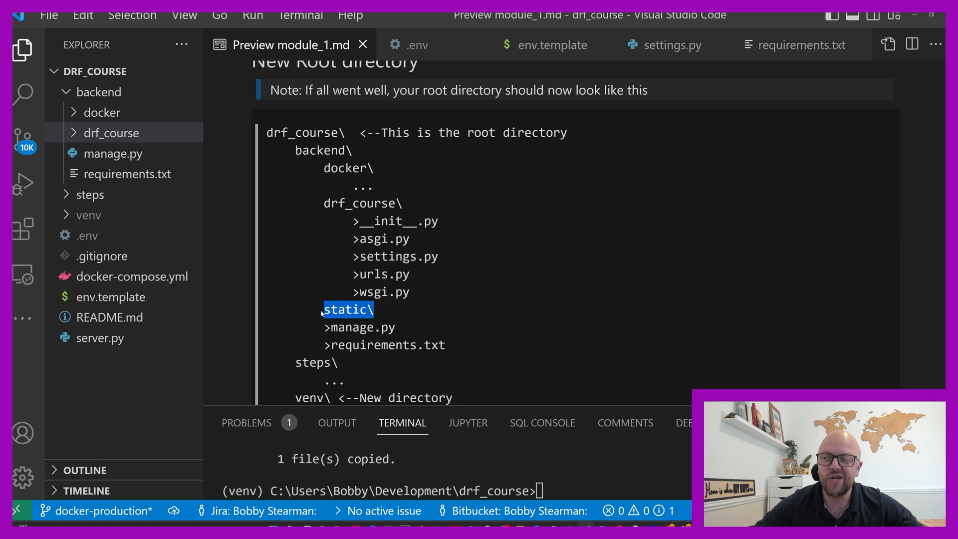
Create a new folder named static inside backend via the Explorer context menu
{"action": "right_click", "coordinate": [103, 92]}
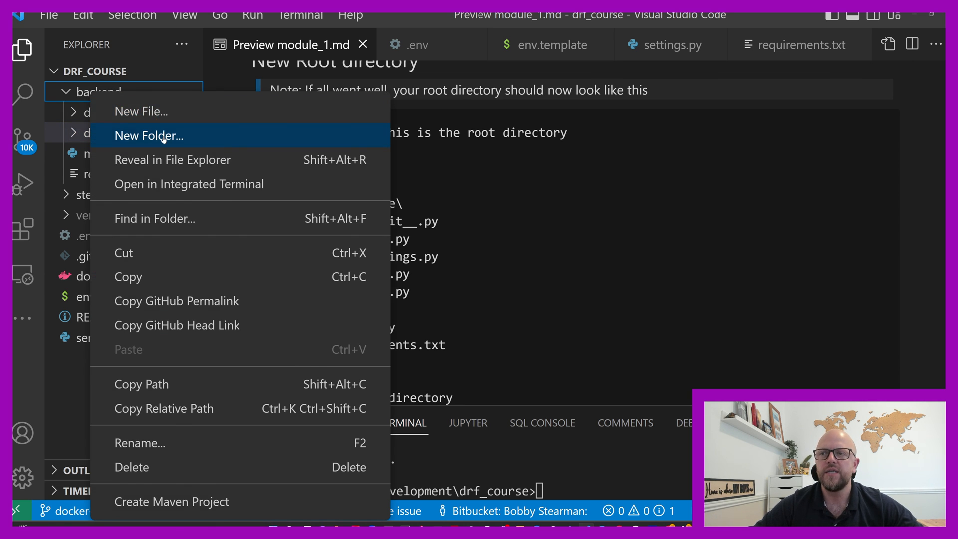
{"action": "left_click", "coordinate": [149, 135]}
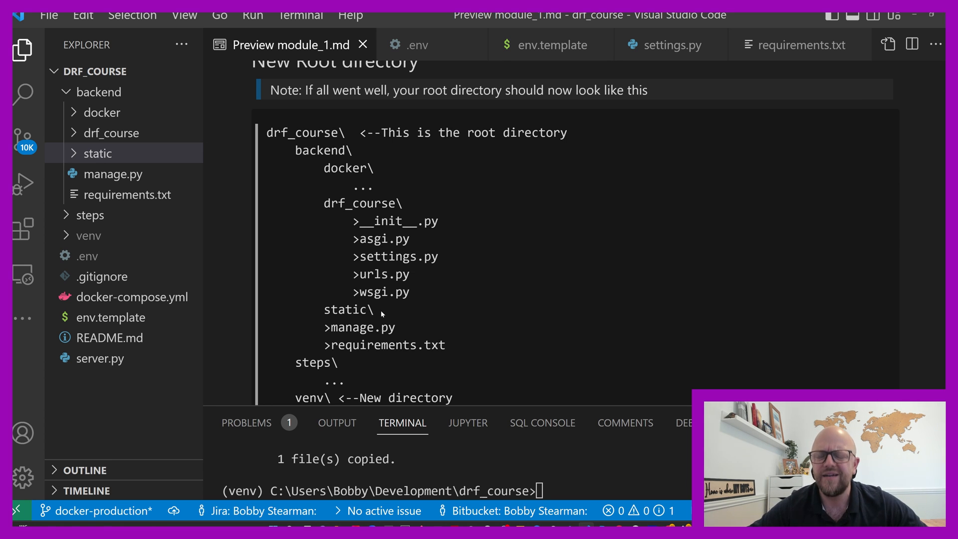
{"action": "scroll", "scroll_direction": "down", "scroll_amount": 3}
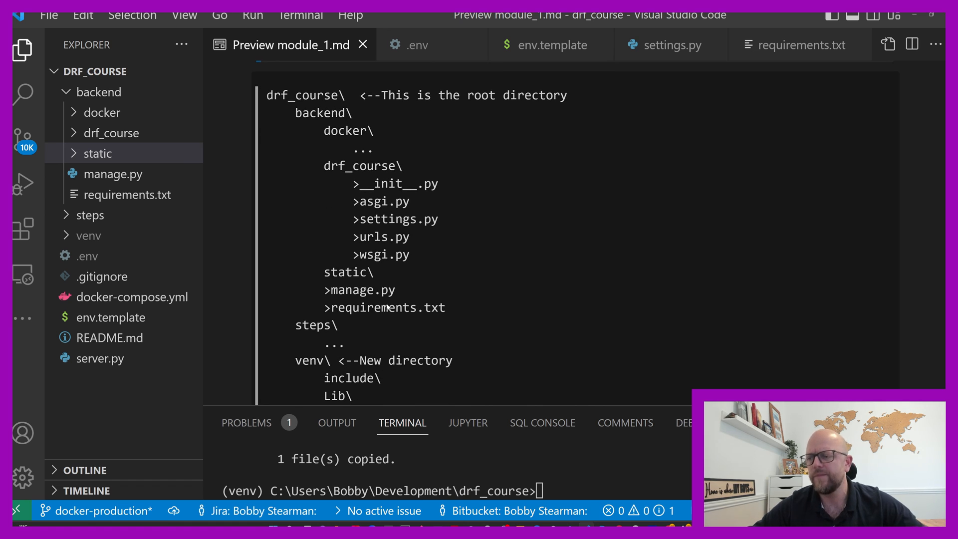
{"action": "scroll", "scroll_direction": "down", "scroll_amount": 3}
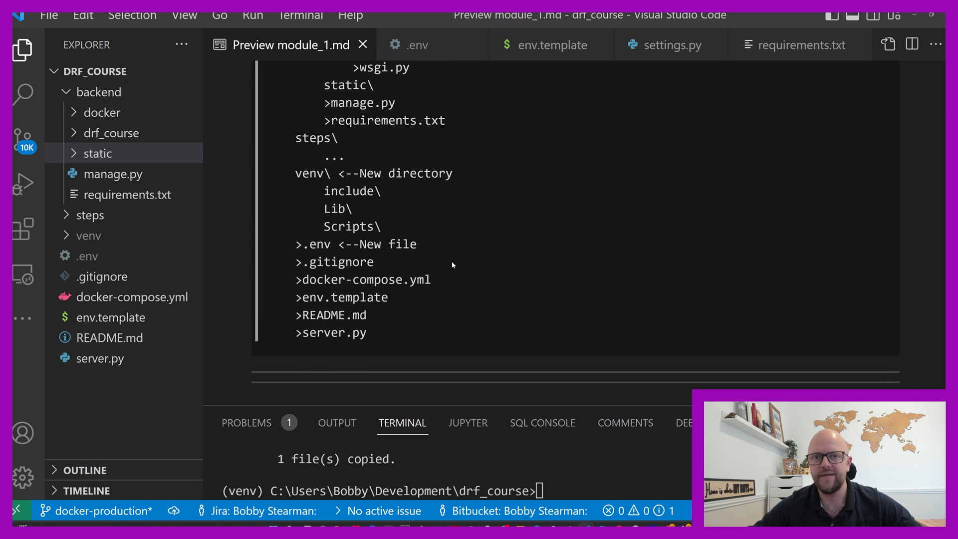
{"action": "mouse_move", "coordinate": [483, 330]}
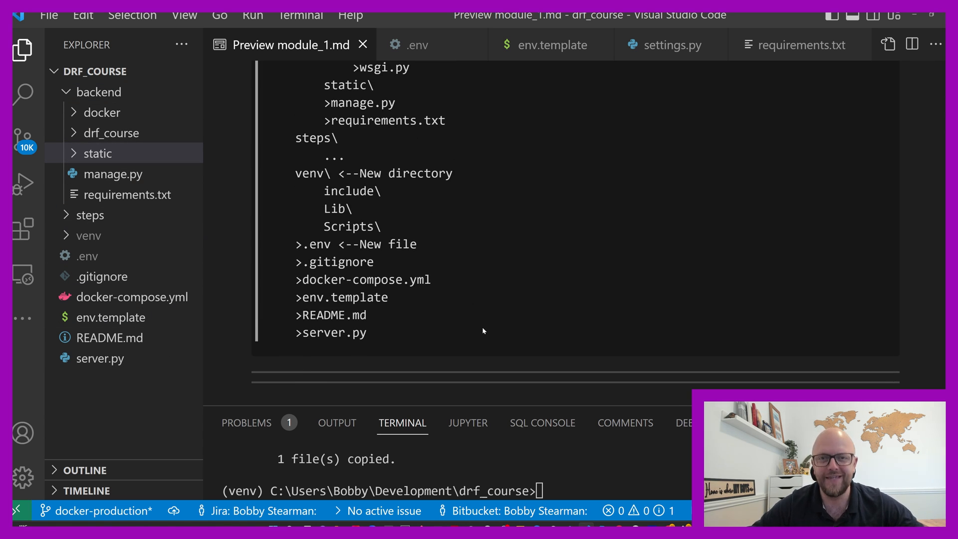
{"action": "mouse_move", "coordinate": [447, 365]}
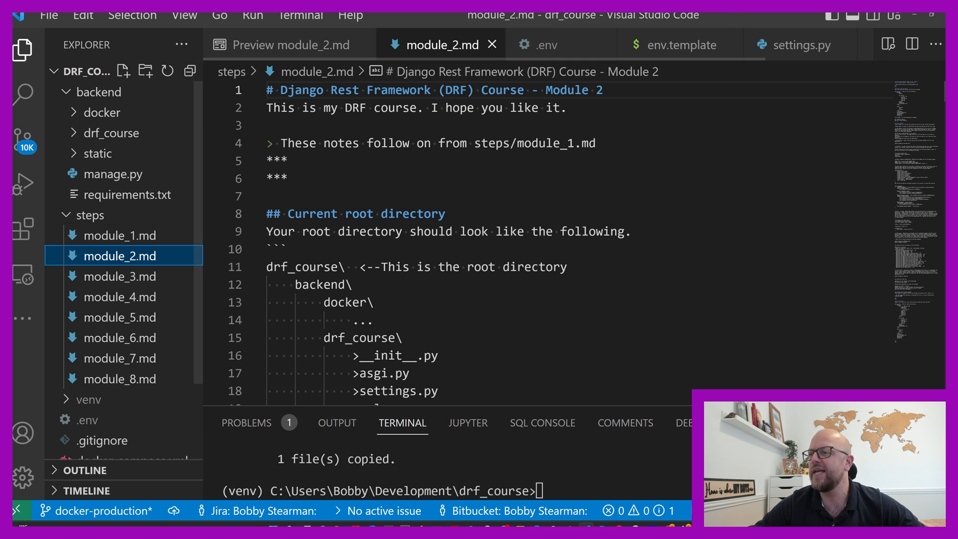
Scroll module_2.md down to the startapp core application step
{"action": "scroll", "scroll_direction": "down", "scroll_amount": 3}
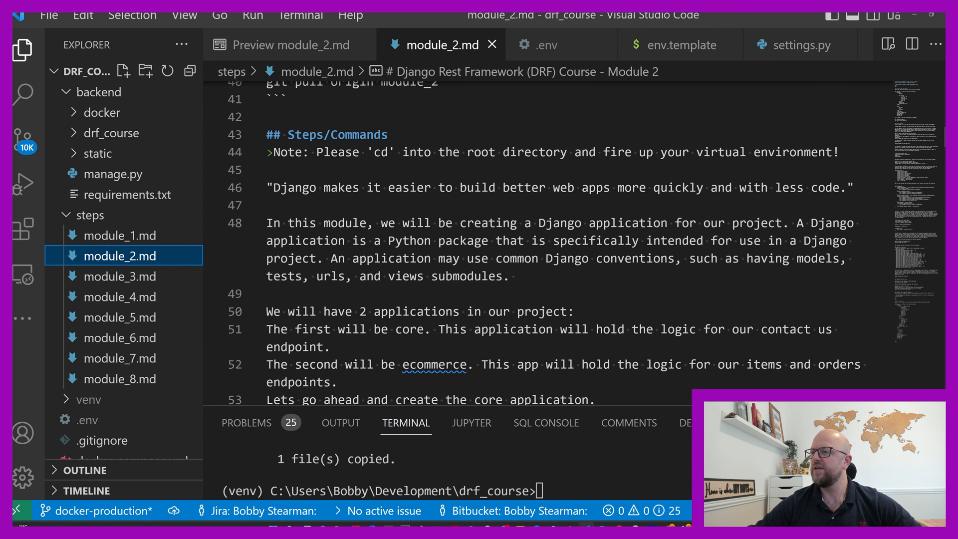
{"action": "scroll", "scroll_direction": "down", "scroll_amount": 3}
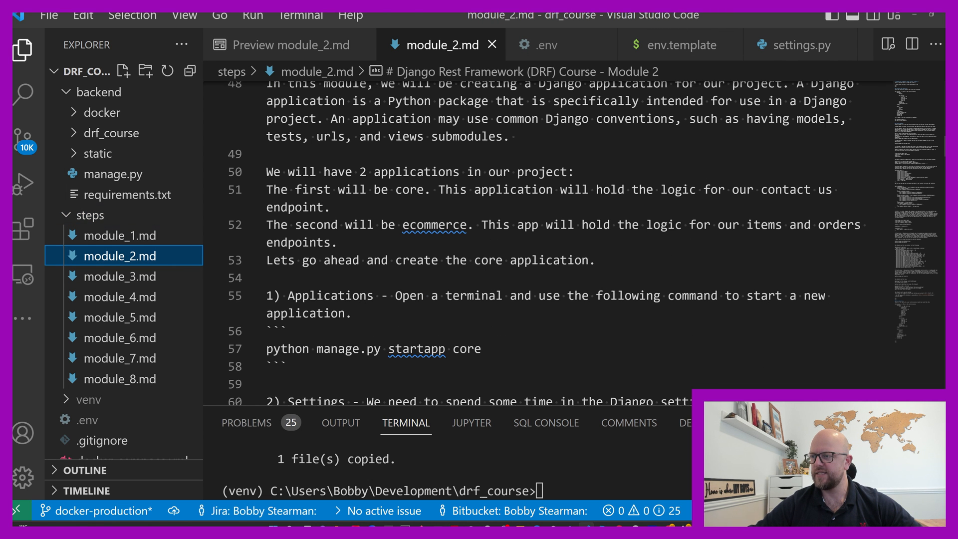